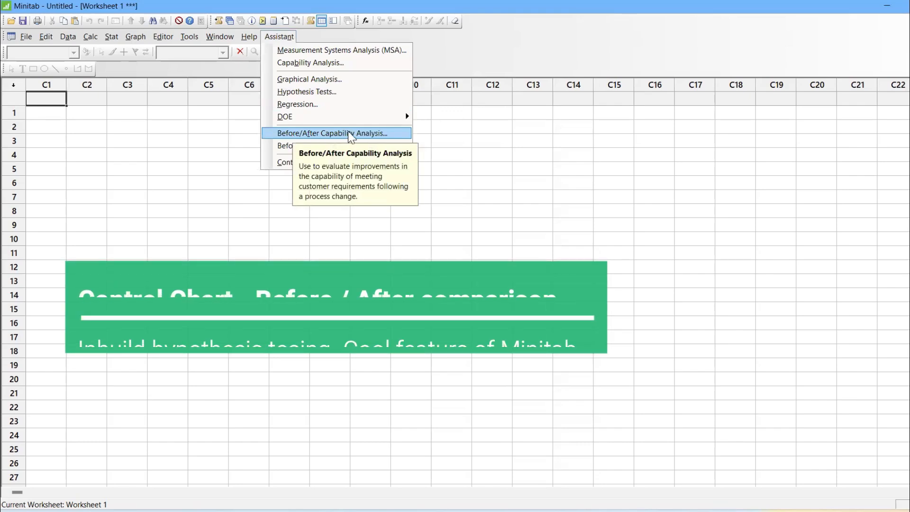
mouse_move(323, 145)
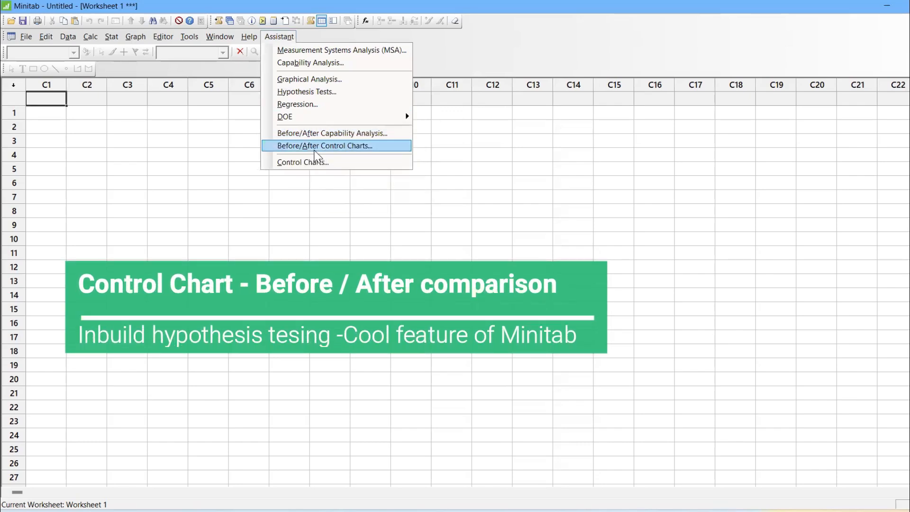
mouse_move(323, 145)
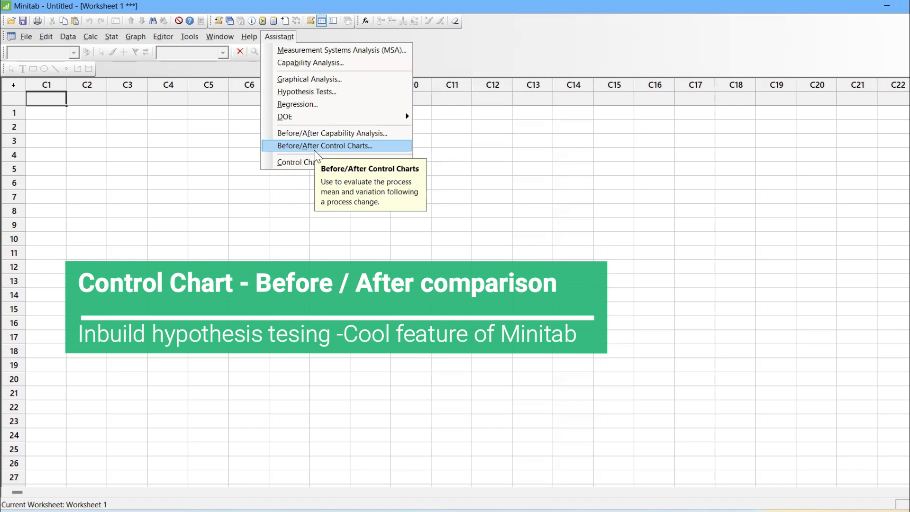
- Browse the Stat and Assistant menus, then name column C1 'Yield Before'
left_click(111, 36)
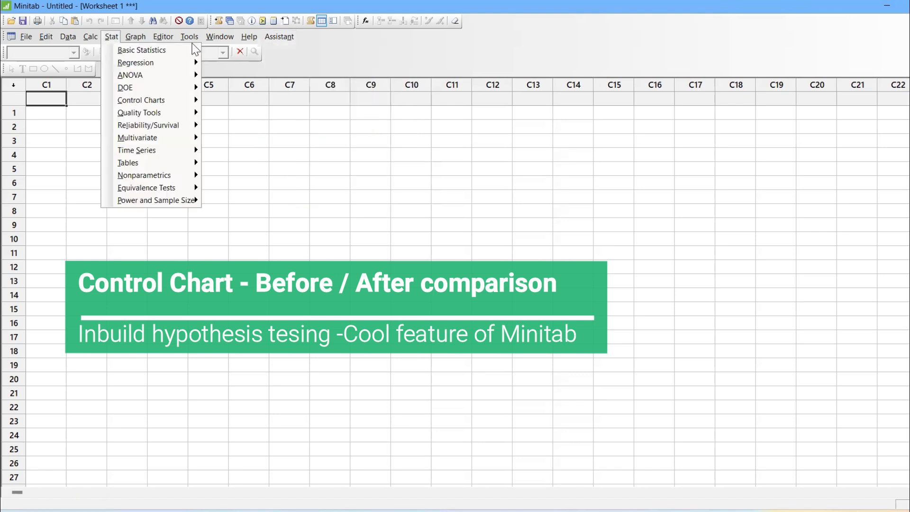
left_click(279, 36)
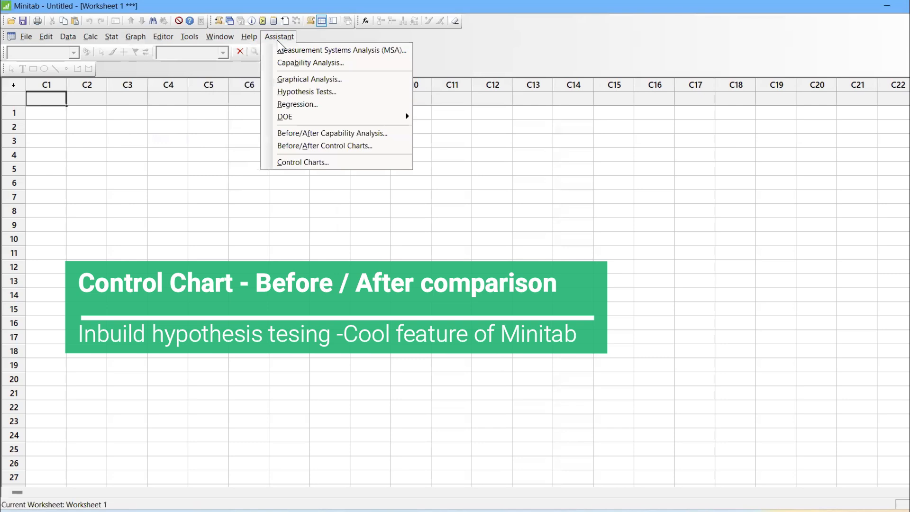
mouse_move(324, 145)
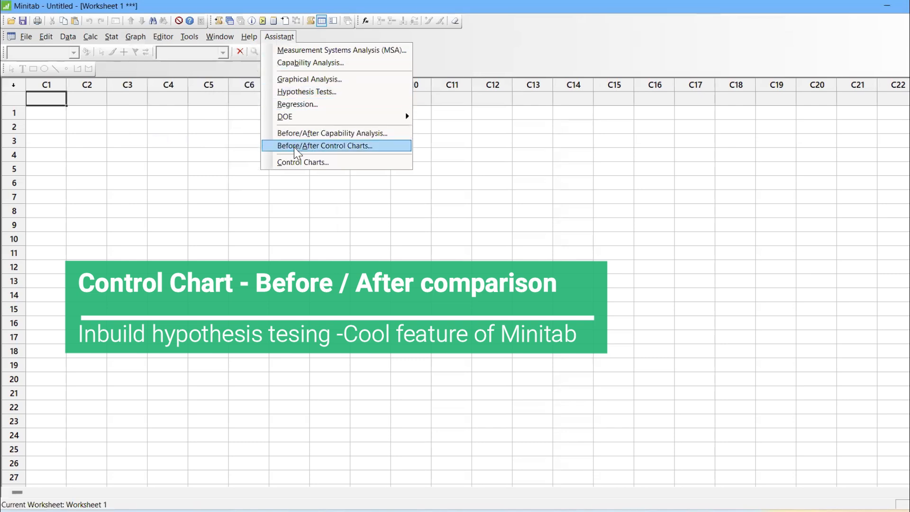
mouse_move(323, 145)
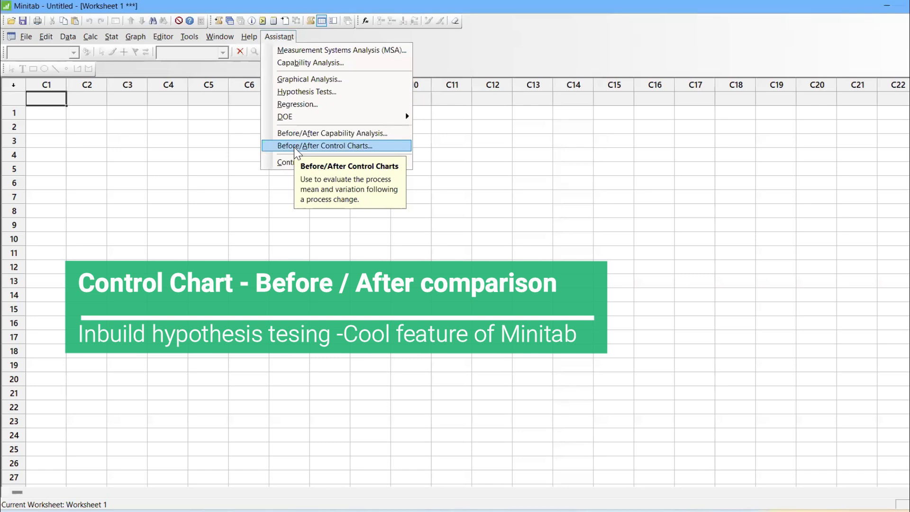
mouse_move(57, 105)
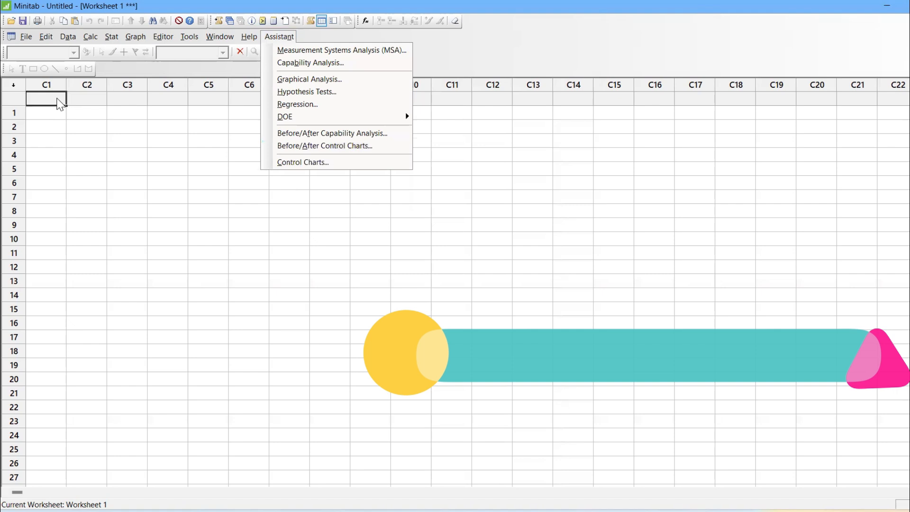
type("Yield")
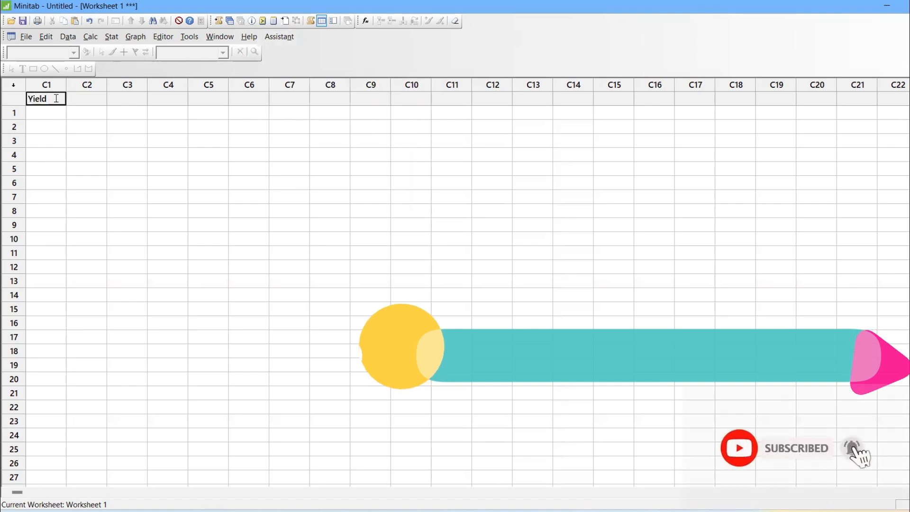
type("Before")
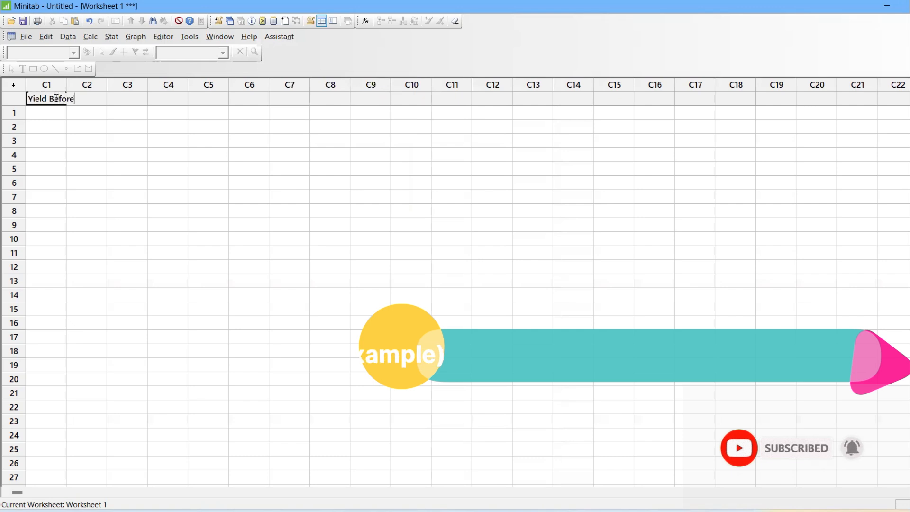
- Name C2 'Yield After' and C3 'Yield After (reduce SD)', returning to C1 row 1
left_click(96, 99)
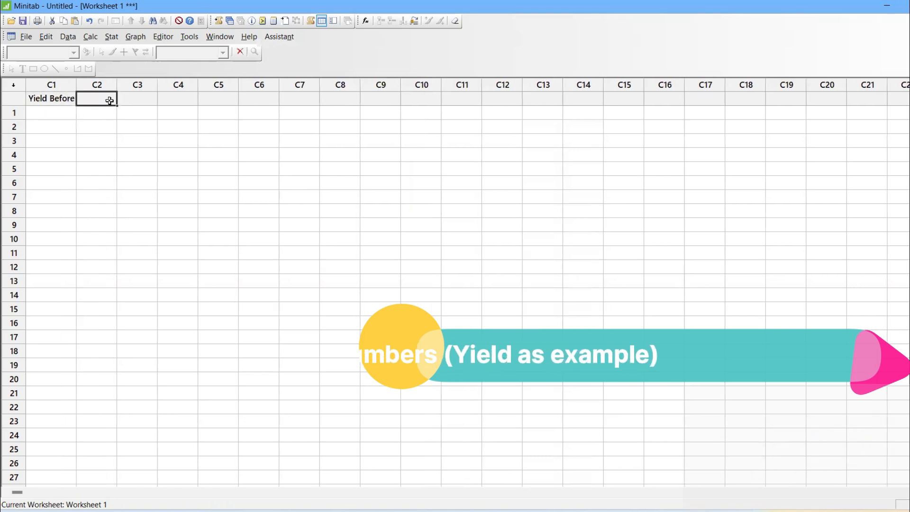
type("Yield After")
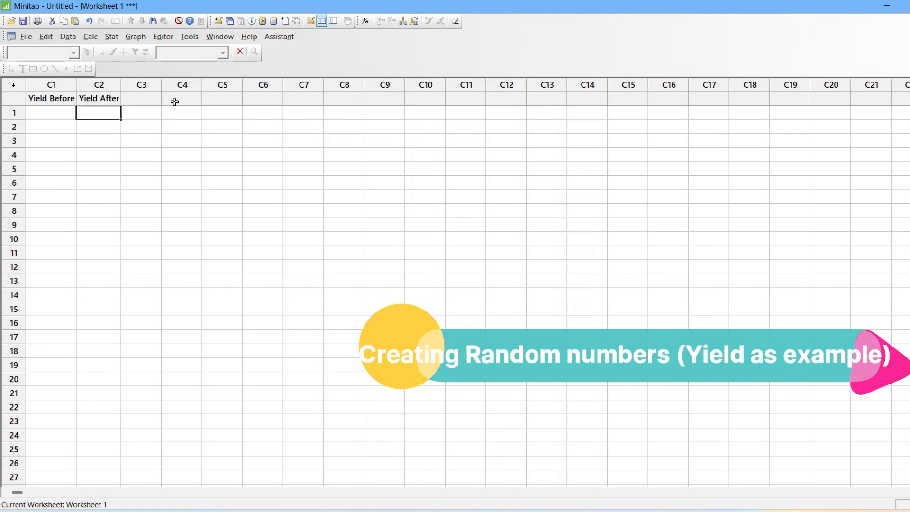
type("Yield After")
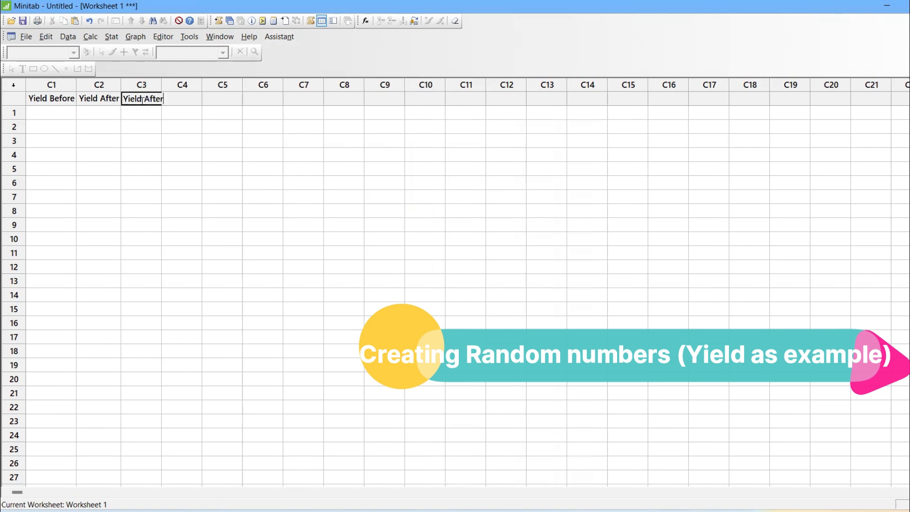
type("(re")
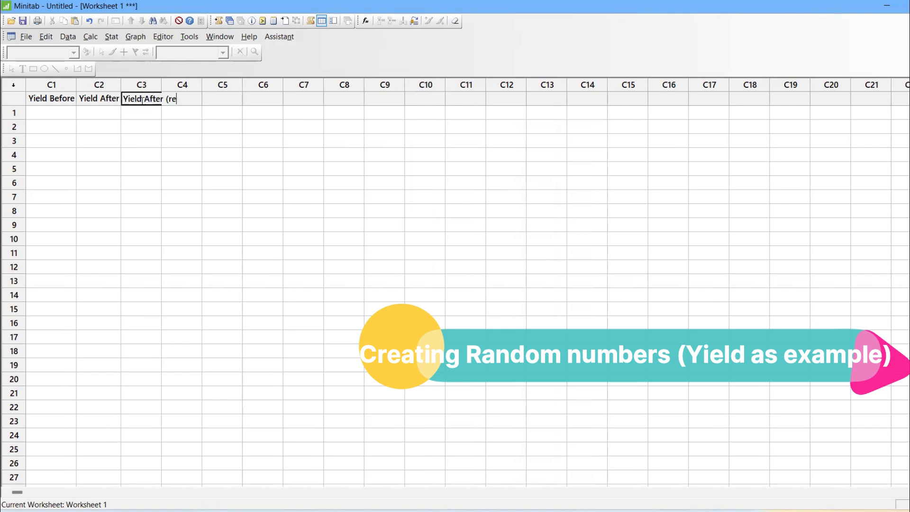
type("duce SD")
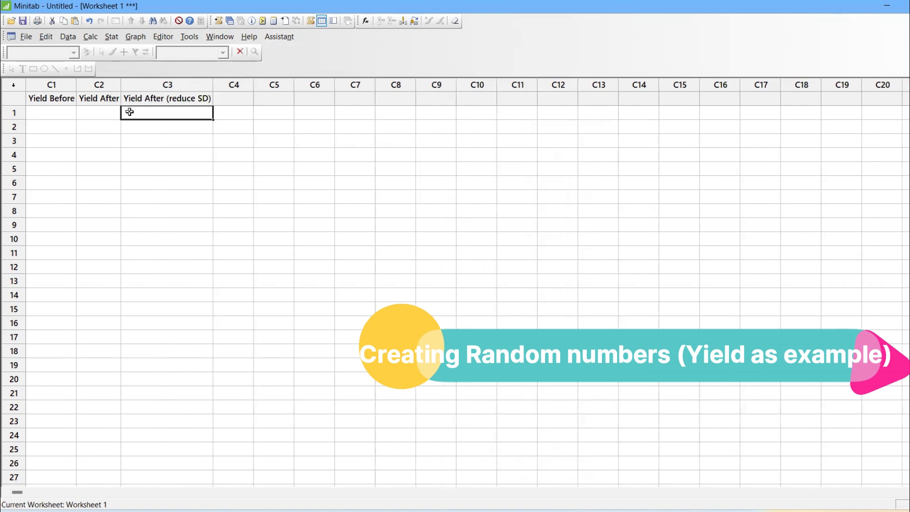
left_click(51, 112)
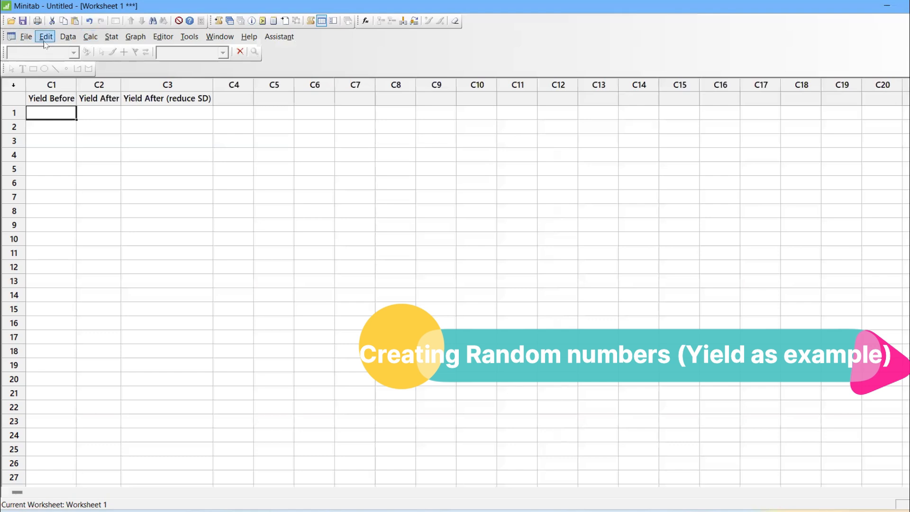
- Generate 30 normal random values with mean 95 and SD 1 into Yield Before
left_click(90, 36)
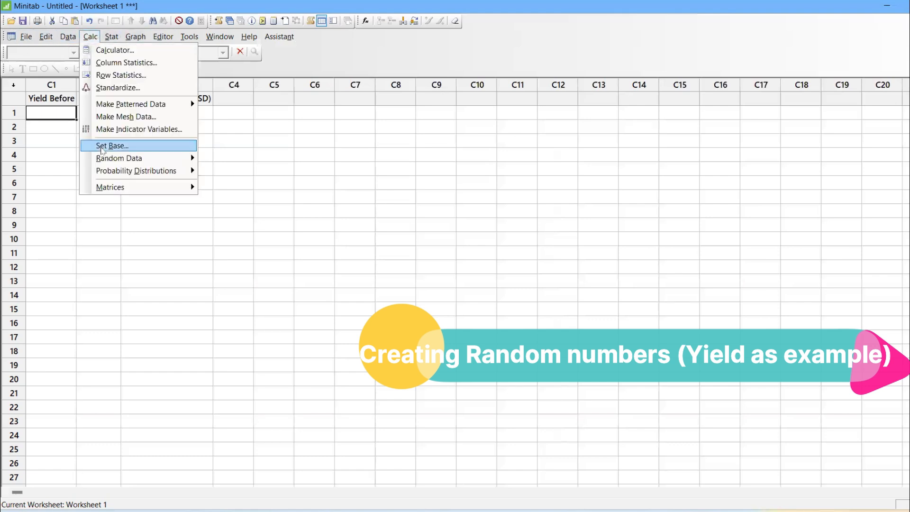
mouse_move(118, 158)
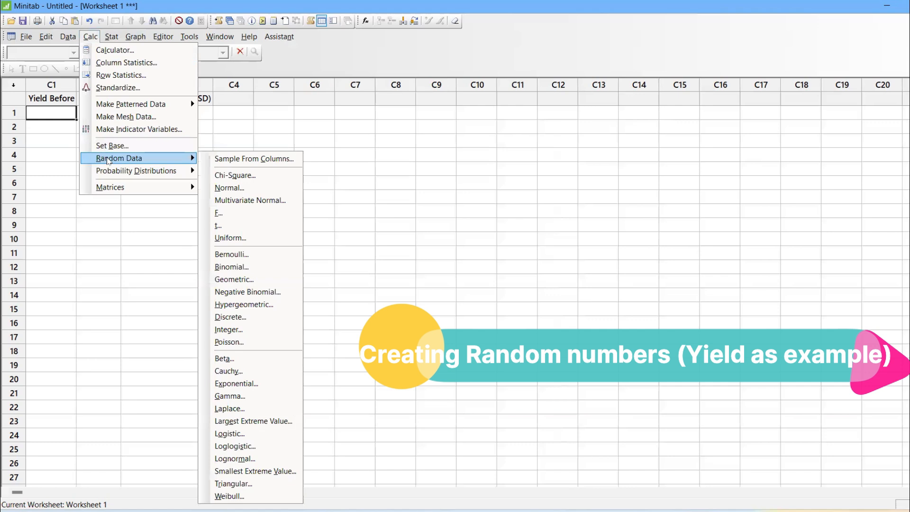
mouse_move(229, 187)
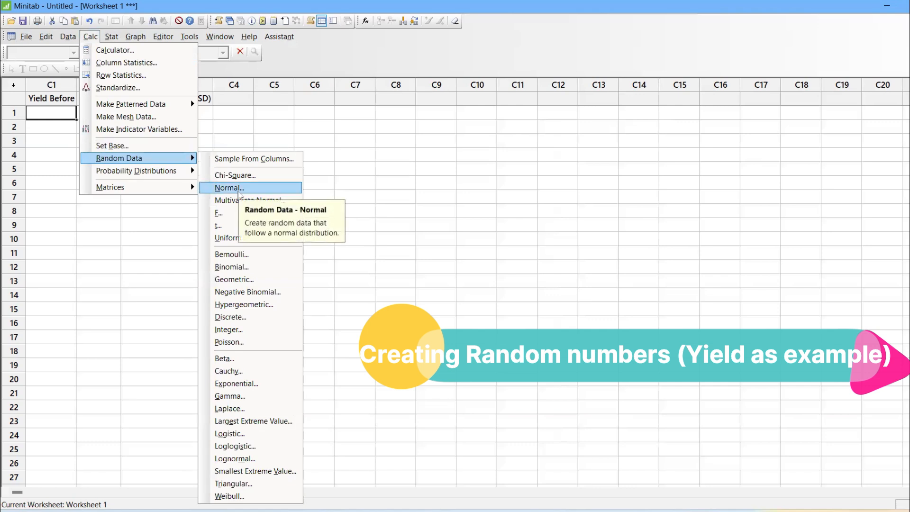
left_click(227, 188)
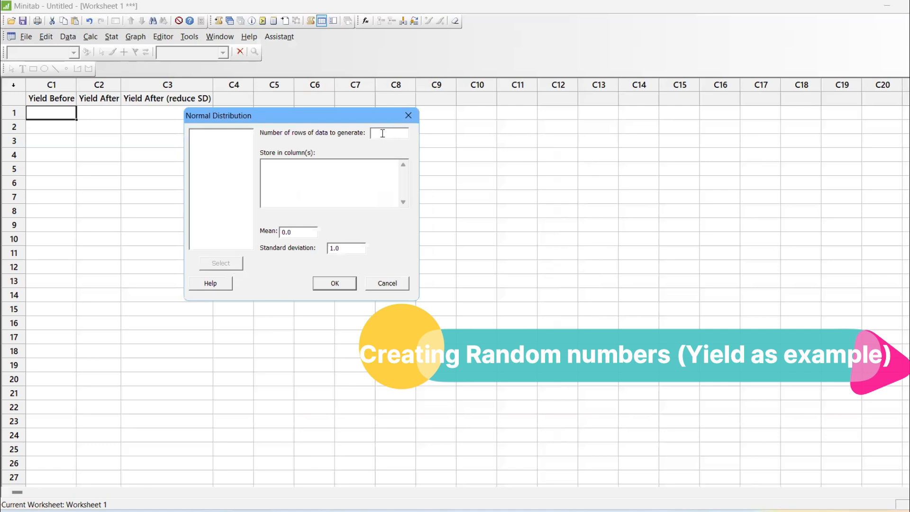
type("30")
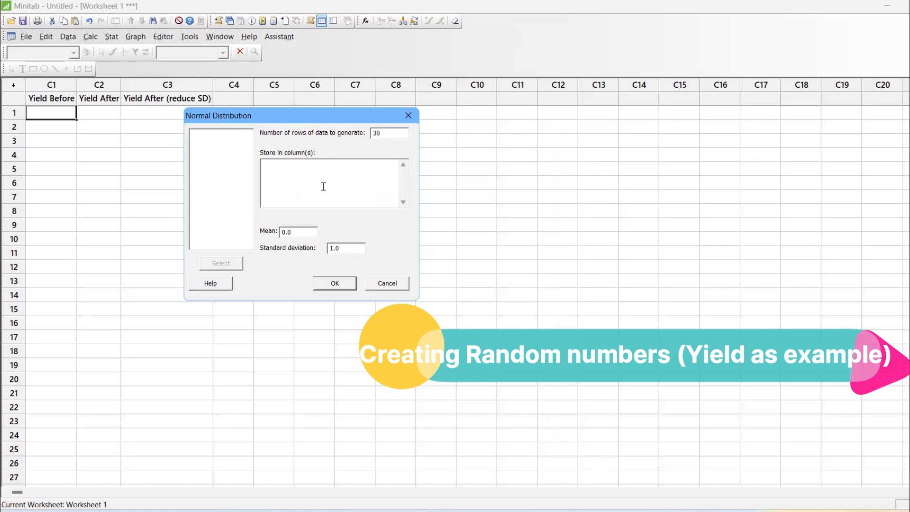
double_click(225, 133)
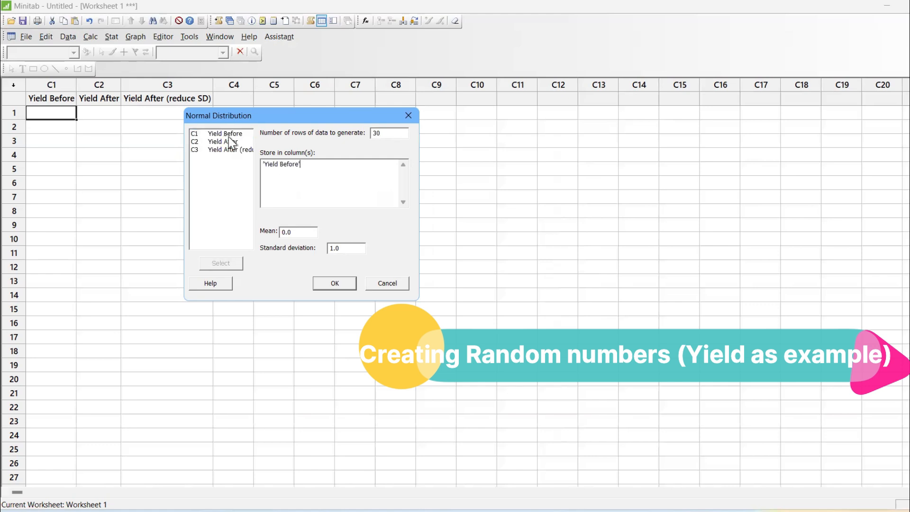
left_click(297, 232)
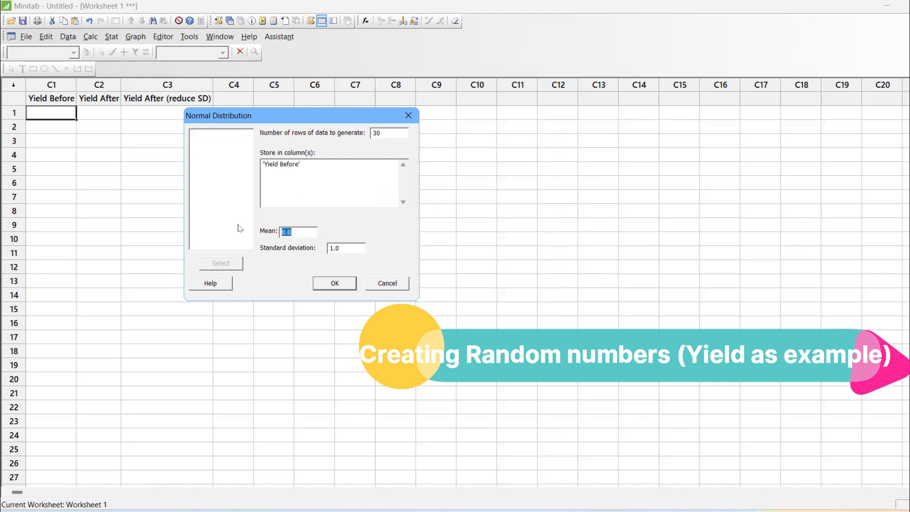
type("95")
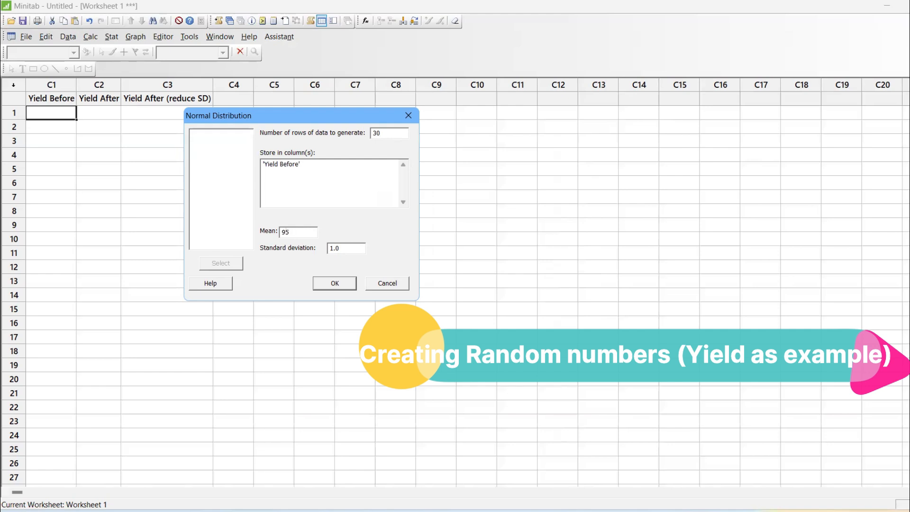
mouse_move(331, 261)
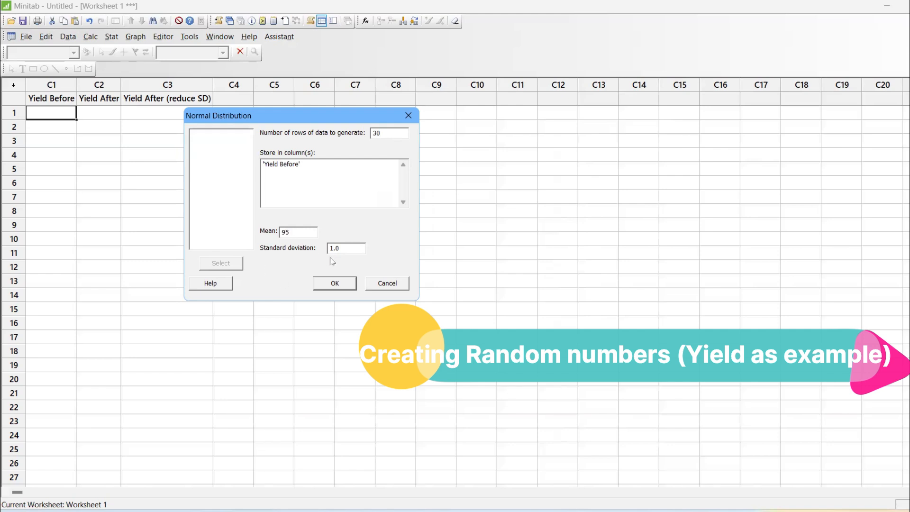
left_click(334, 283)
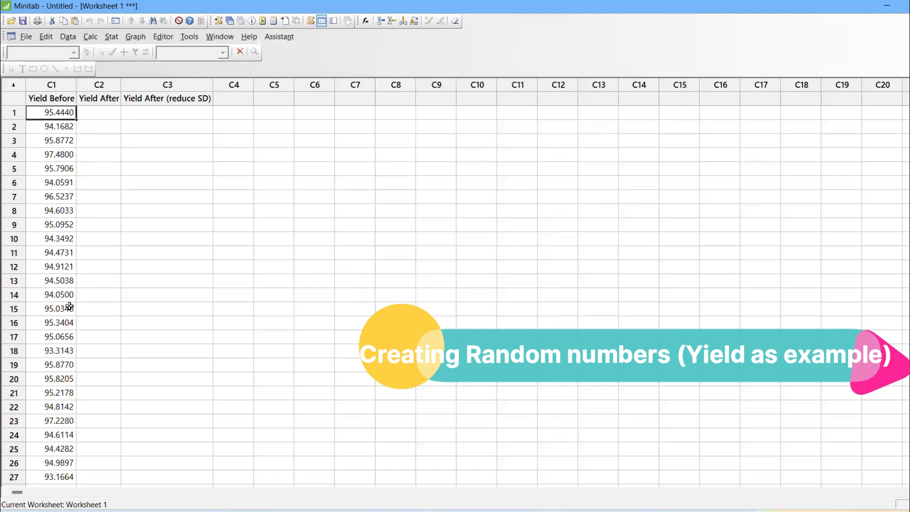
scroll("down", 3)
type("95")
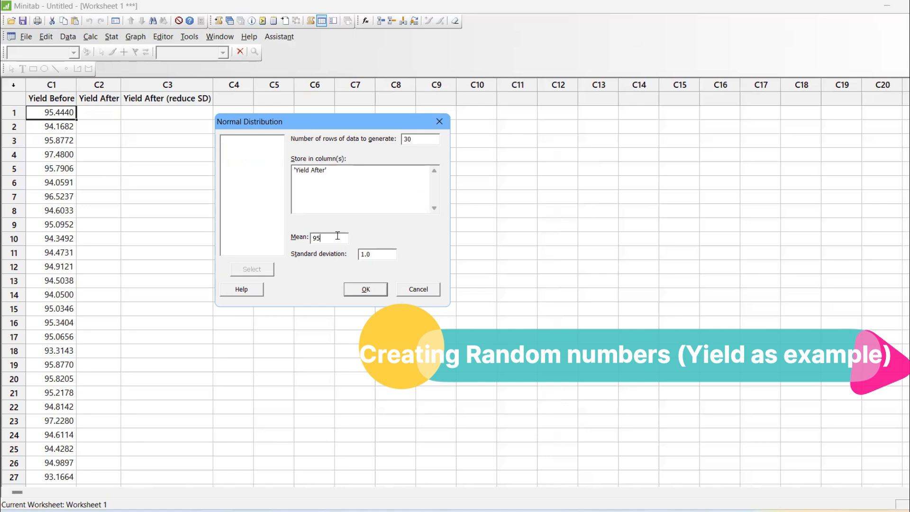
- Change the mean to 97 and generate 30 random normal values into Yield After
key("Backspace")
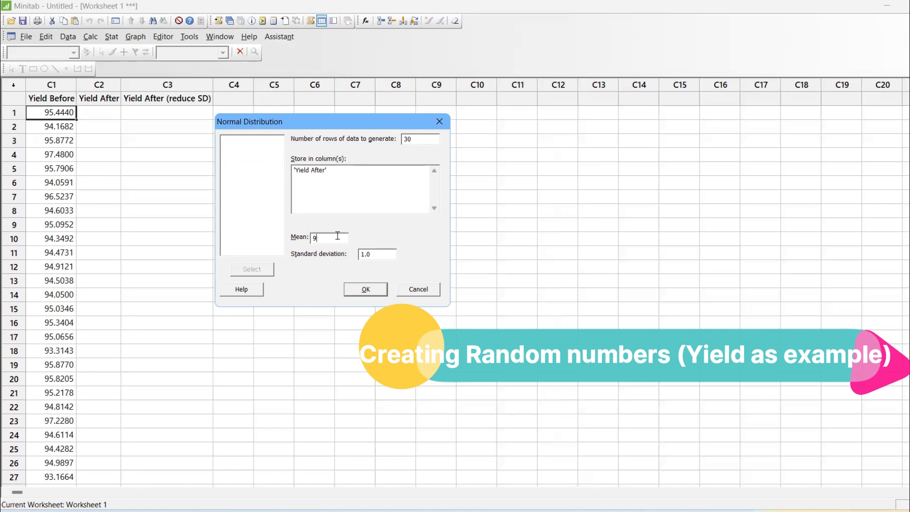
type("2")
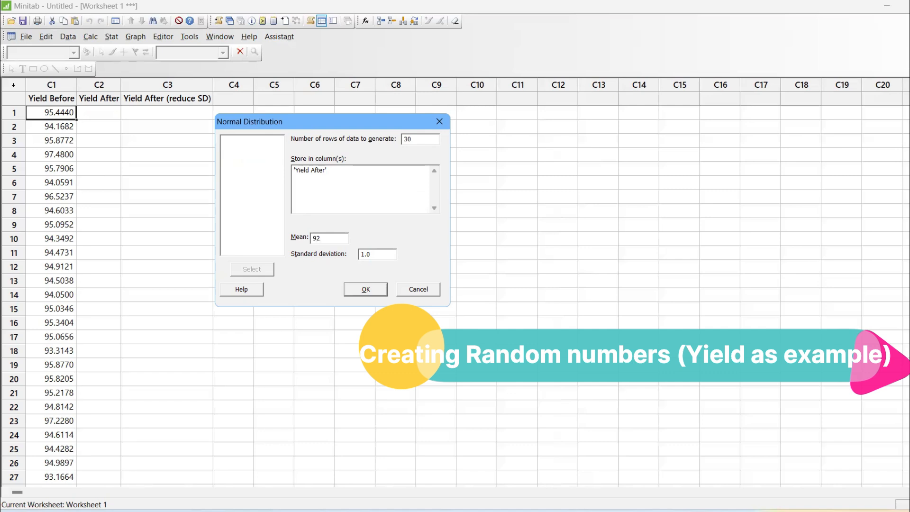
type("97")
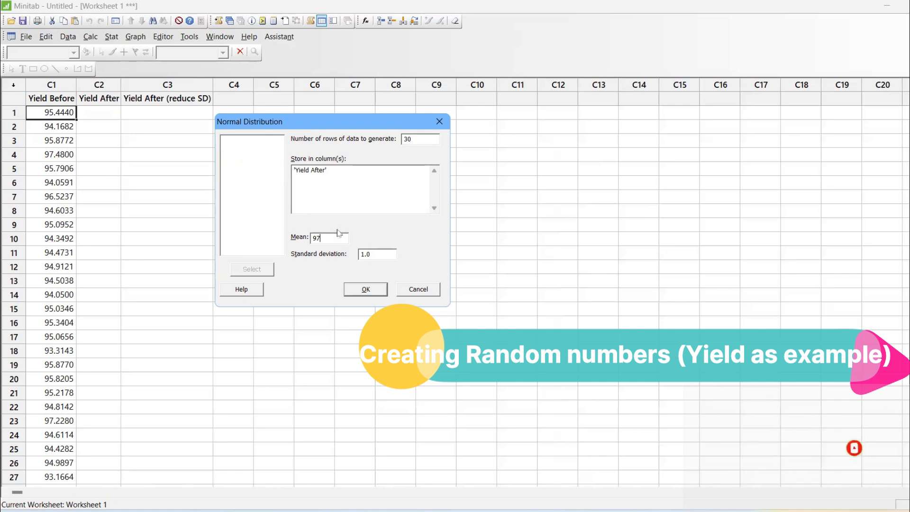
left_click(364, 289)
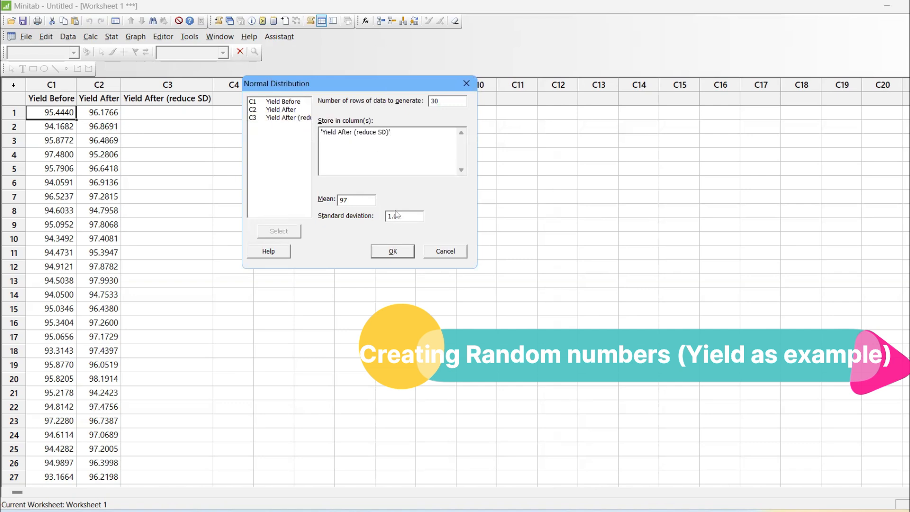
- Set standard deviation to 0.5 and generate the Yield After (reduce SD) values
triple_click(404, 216)
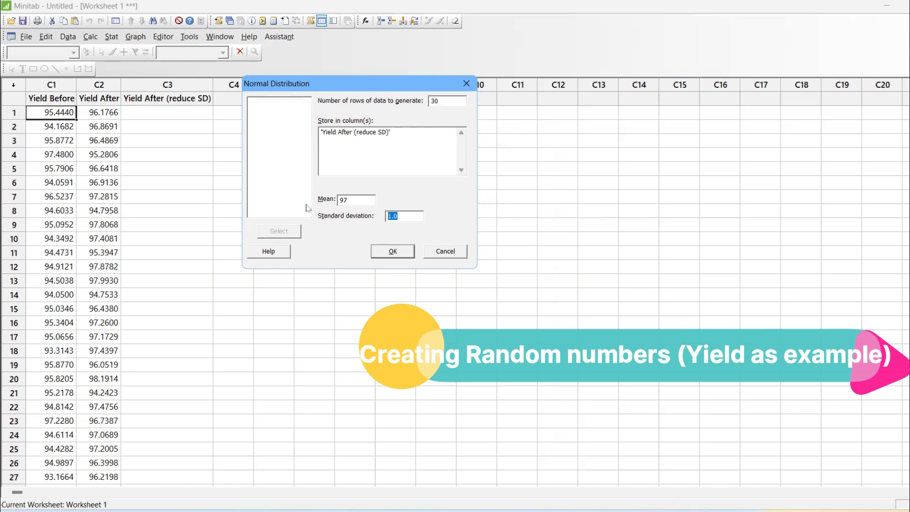
type("0.5")
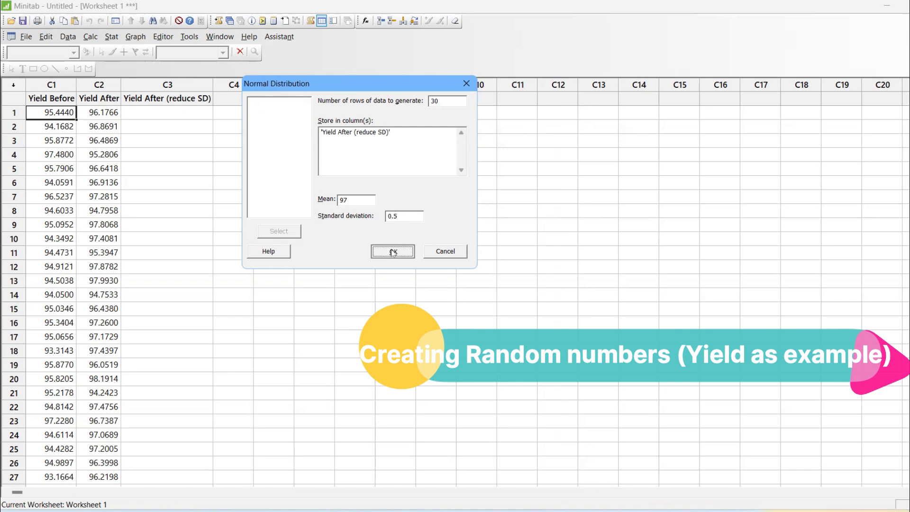
left_click(392, 251)
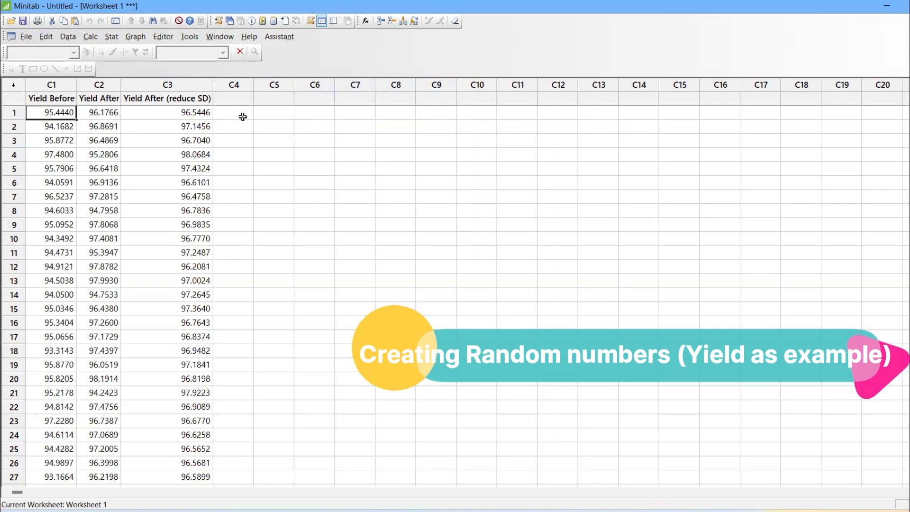
left_click(279, 37)
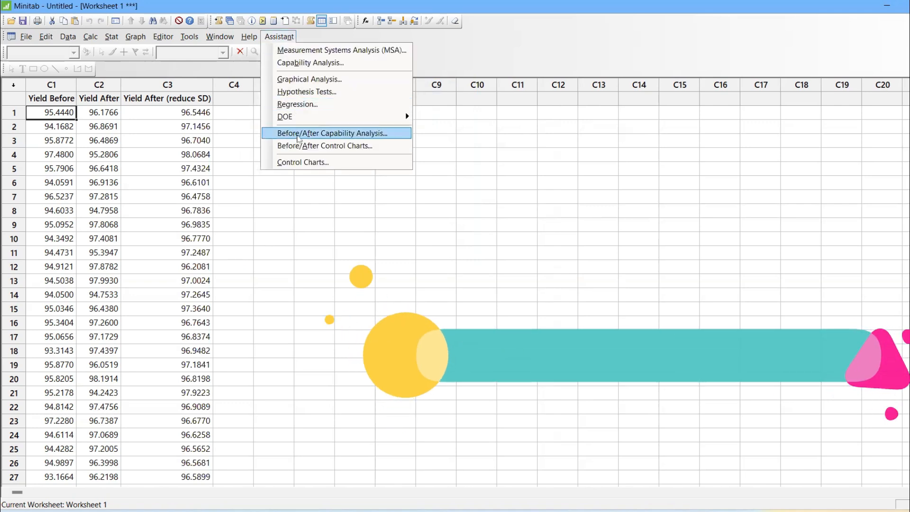
- Choose Assistant > Before/After Control Charts and pick the Before/After I-MR Chart
left_click(325, 145)
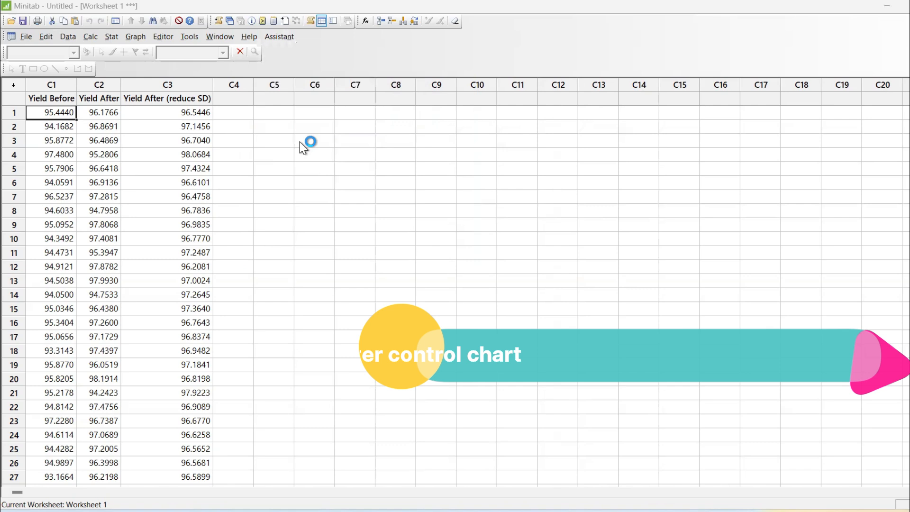
left_click(278, 36)
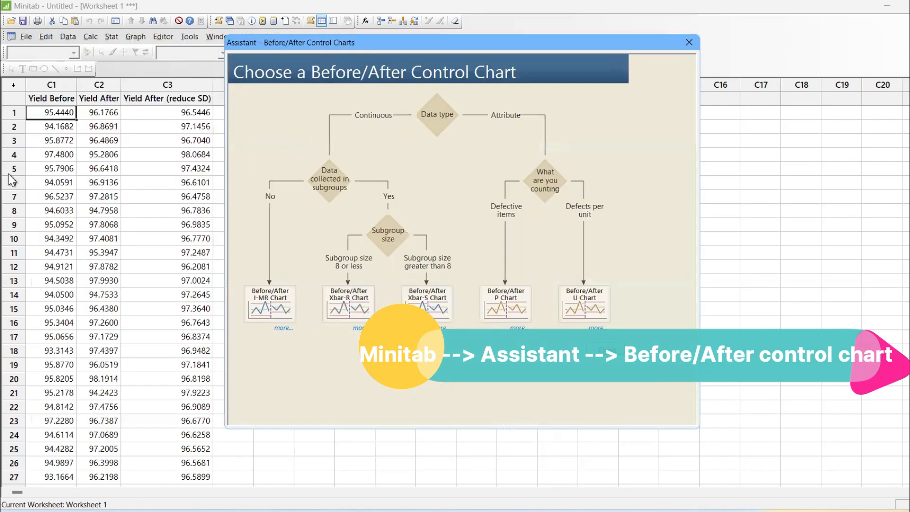
mouse_move(166, 335)
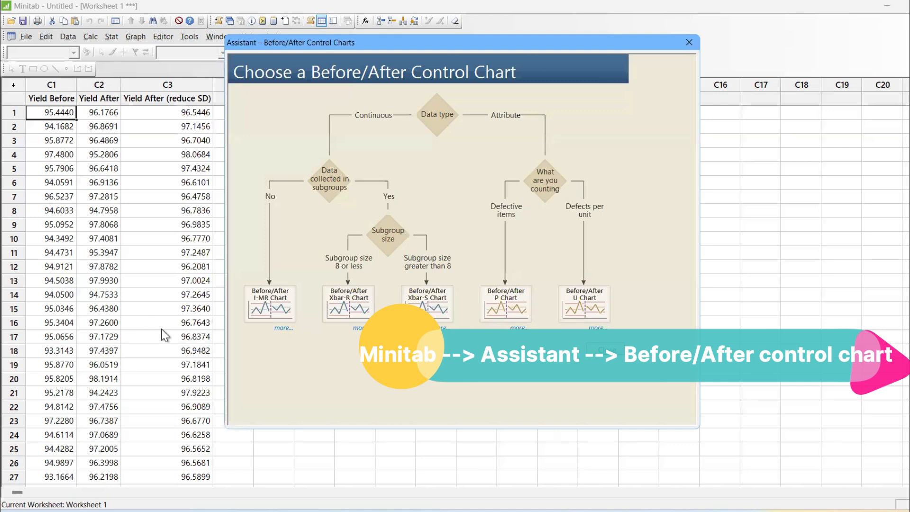
mouse_move(269, 303)
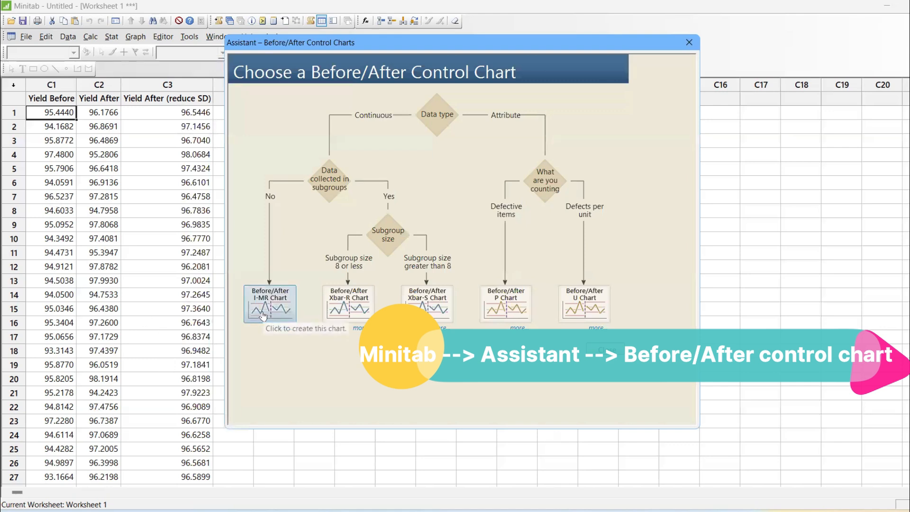
mouse_move(378, 126)
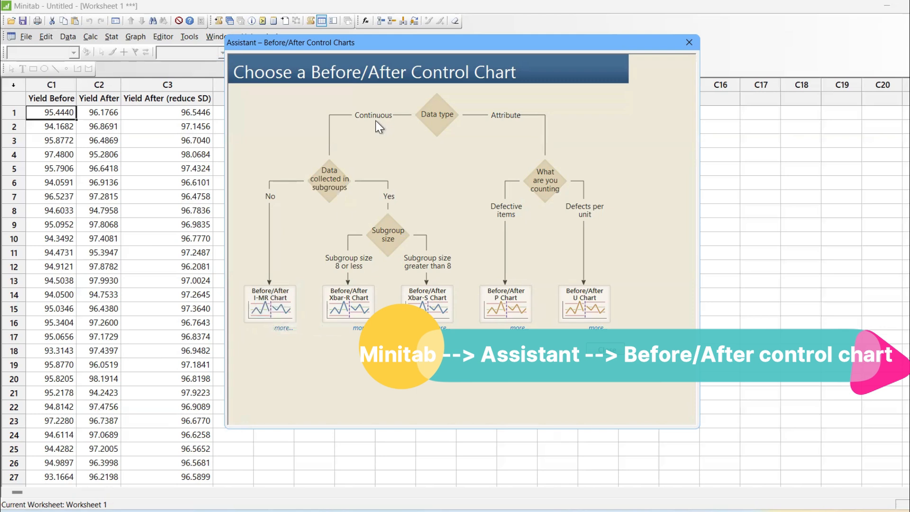
mouse_move(328, 180)
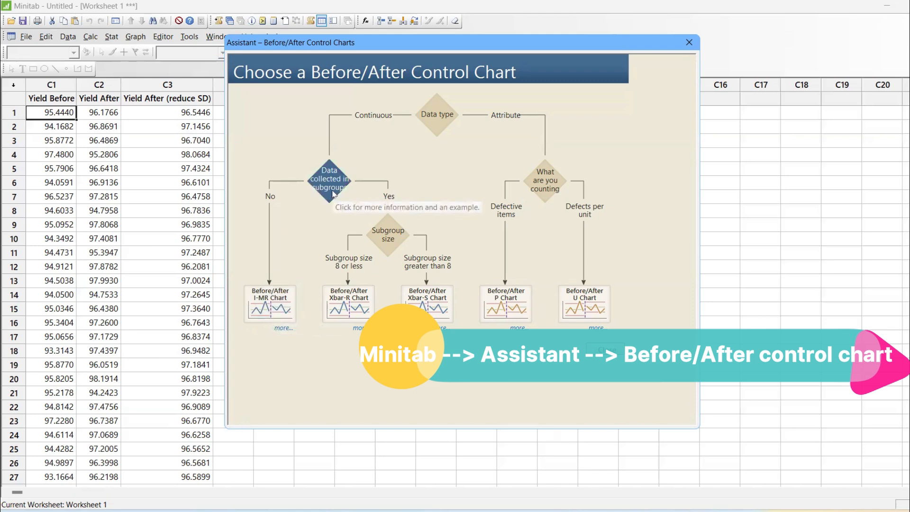
left_click(329, 179)
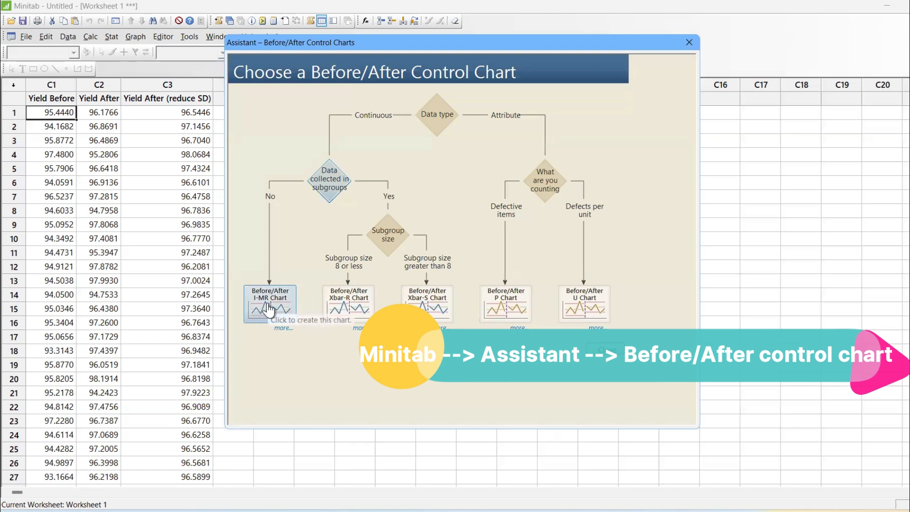
left_click(269, 303)
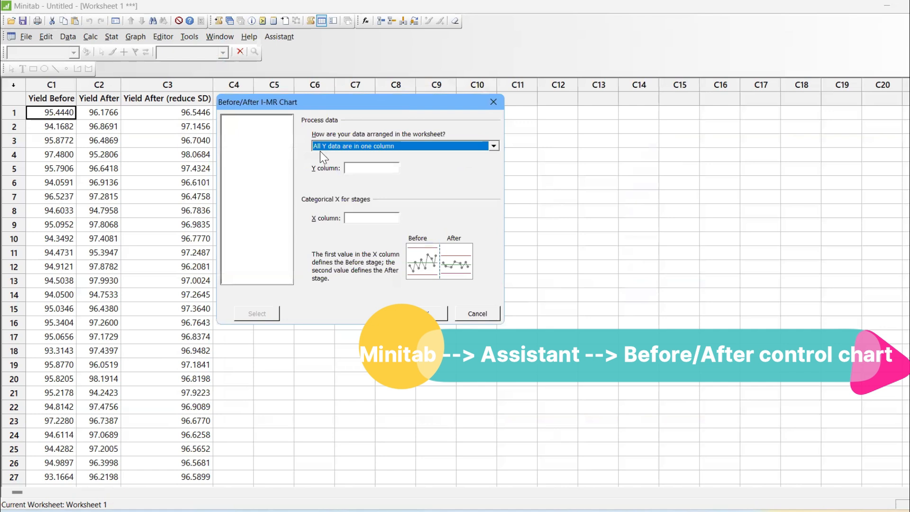
mouse_move(60, 155)
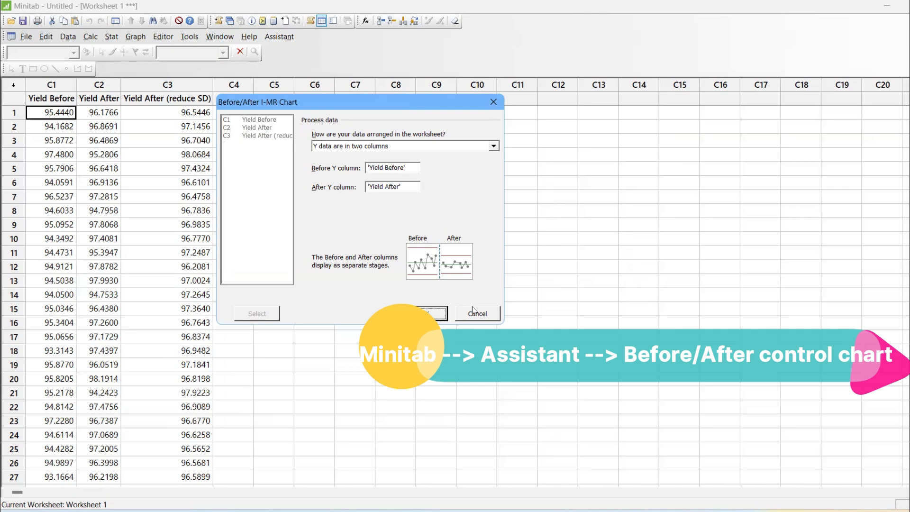
mouse_move(337, 277)
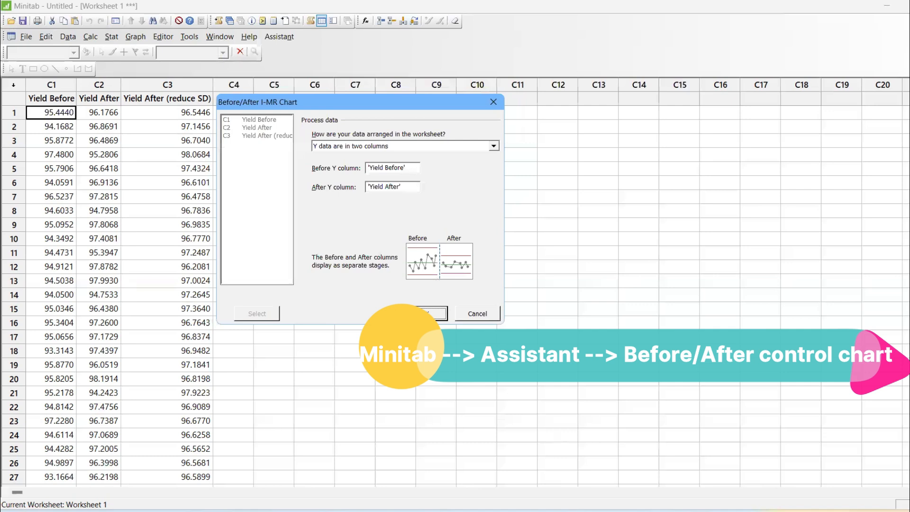
- Run the Before/After I-MR chart comparing Yield Before with Yield After
left_click(423, 313)
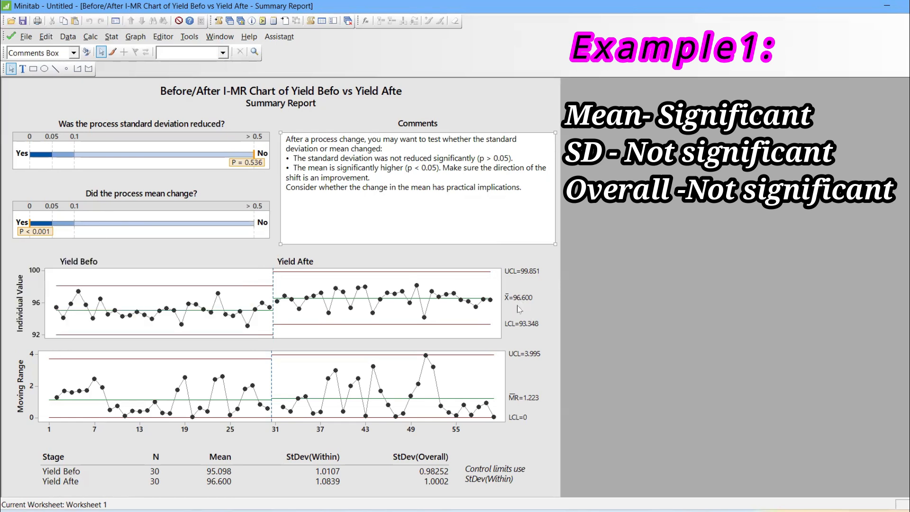
mouse_move(269, 463)
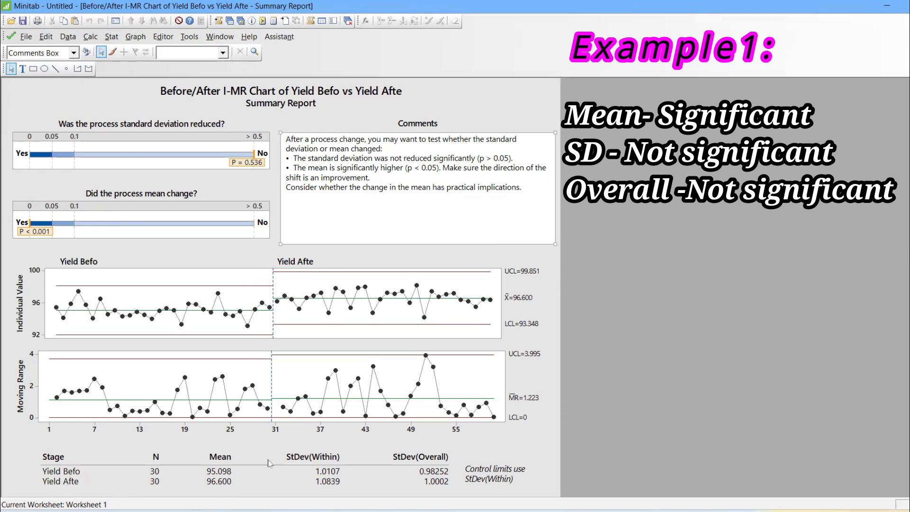
mouse_move(217, 489)
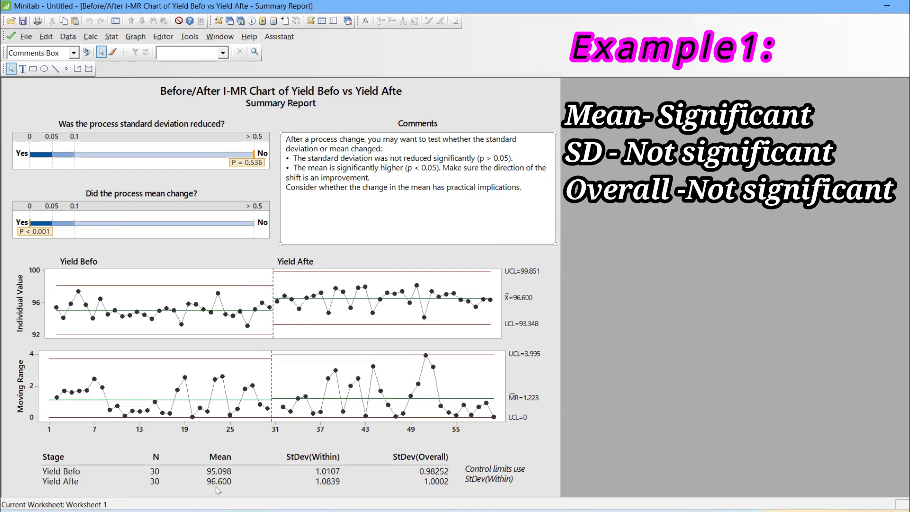
mouse_move(216, 487)
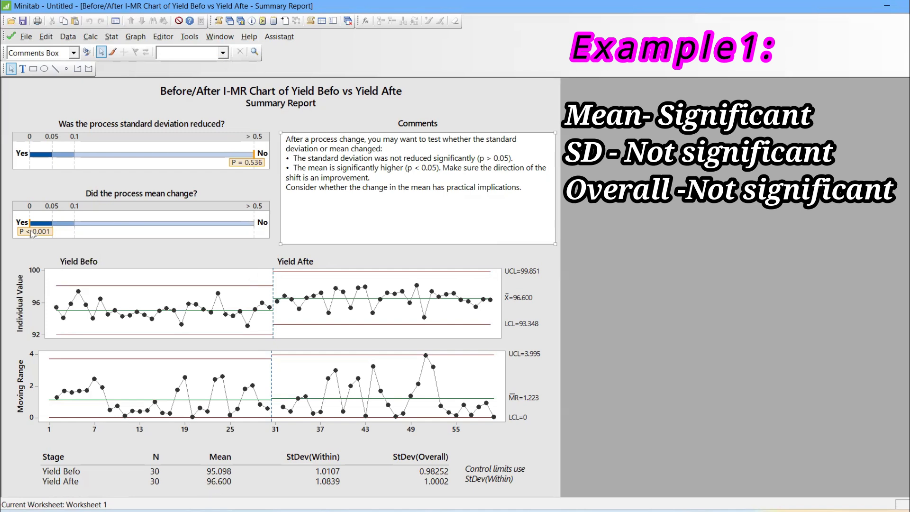
mouse_move(35, 231)
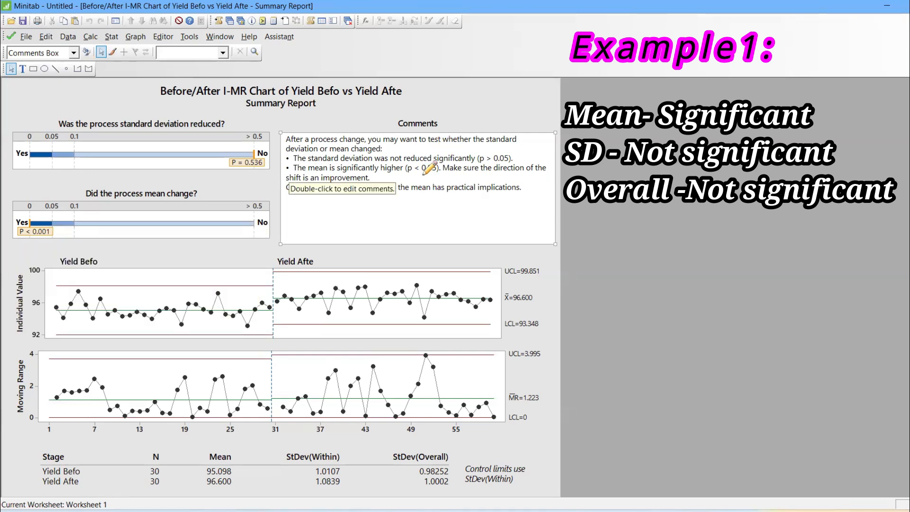
mouse_move(167, 149)
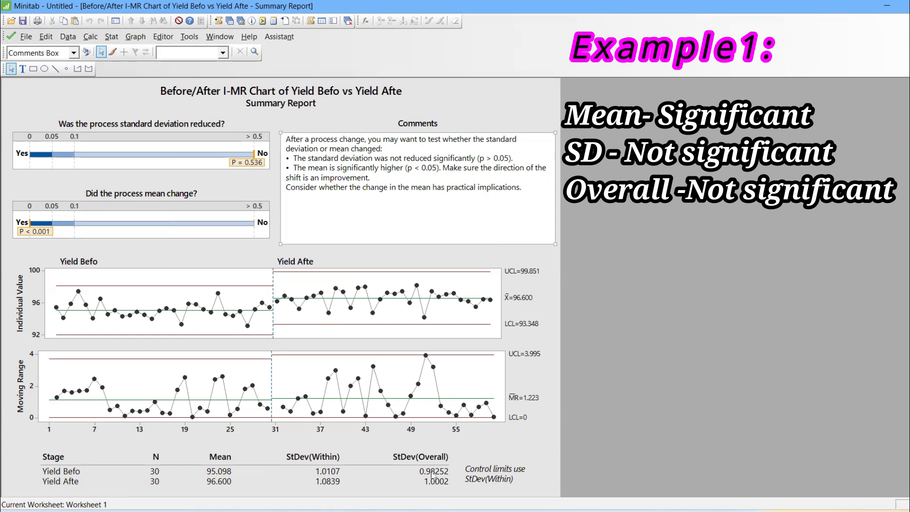
mouse_move(460, 475)
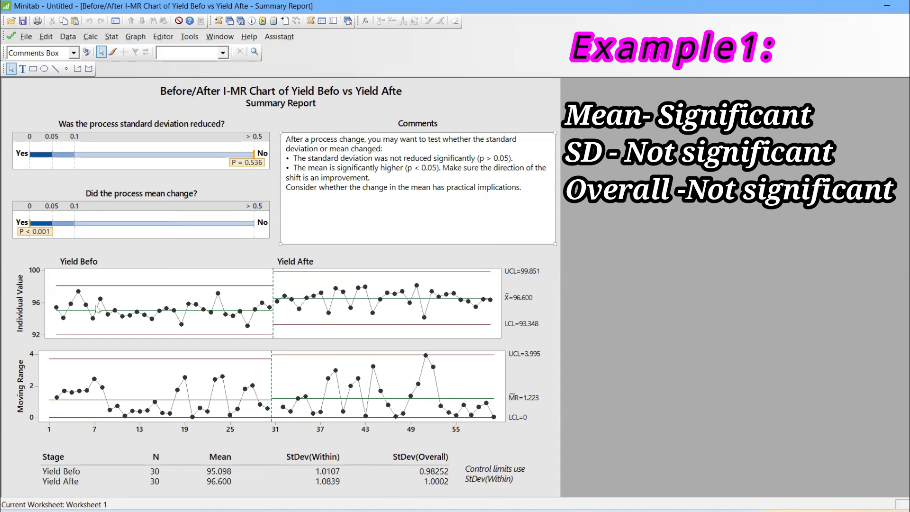
mouse_move(312, 270)
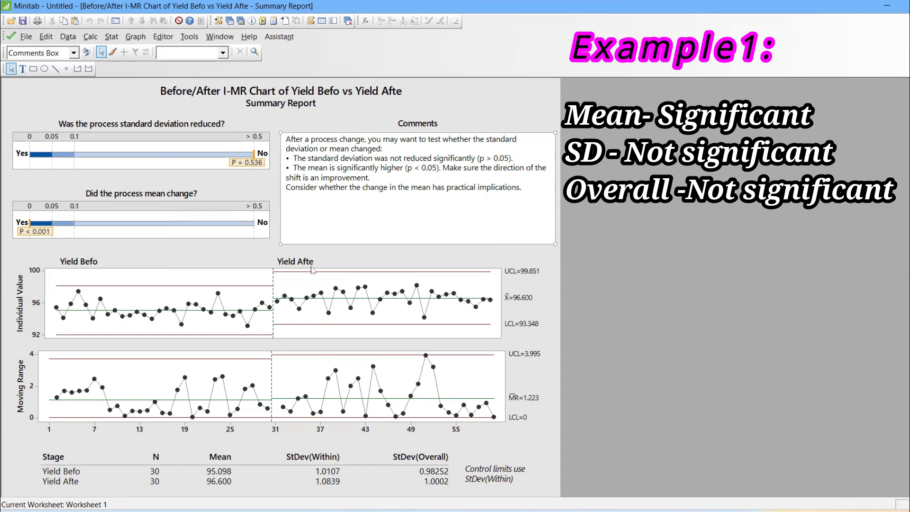
mouse_move(3, 208)
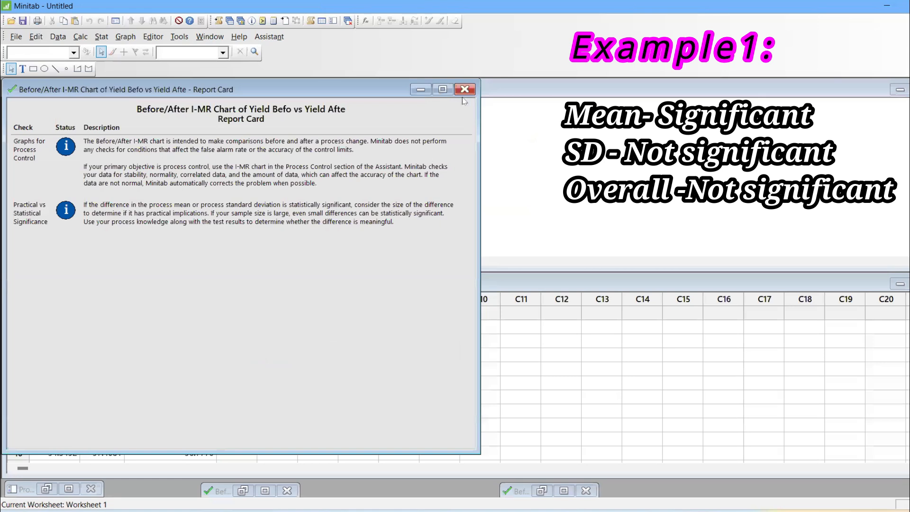
- Maximize the Report Card window for the Yield Before vs Yield After chart
left_click(441, 89)
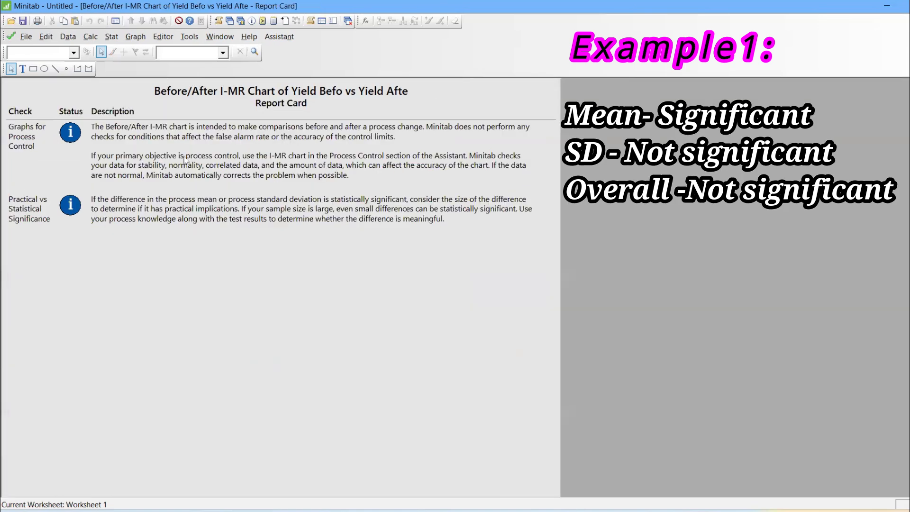
mouse_move(154, 138)
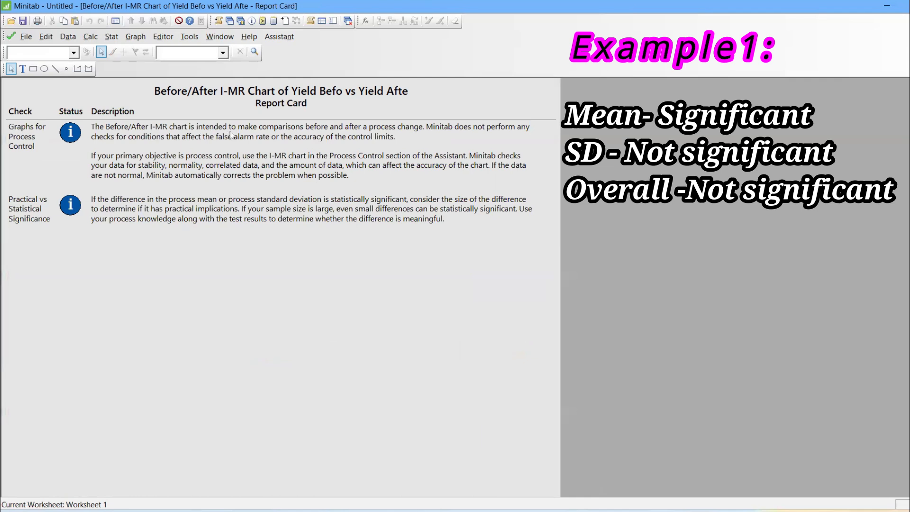
mouse_move(335, 136)
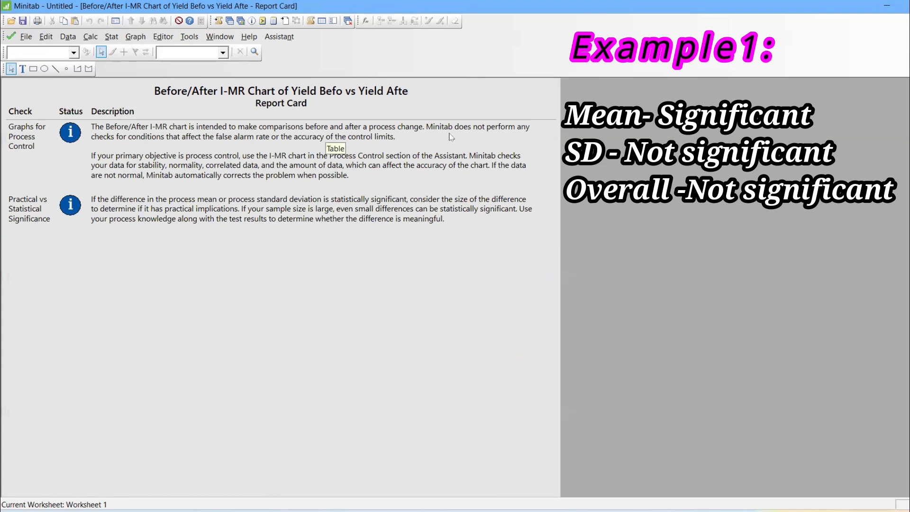
mouse_move(138, 155)
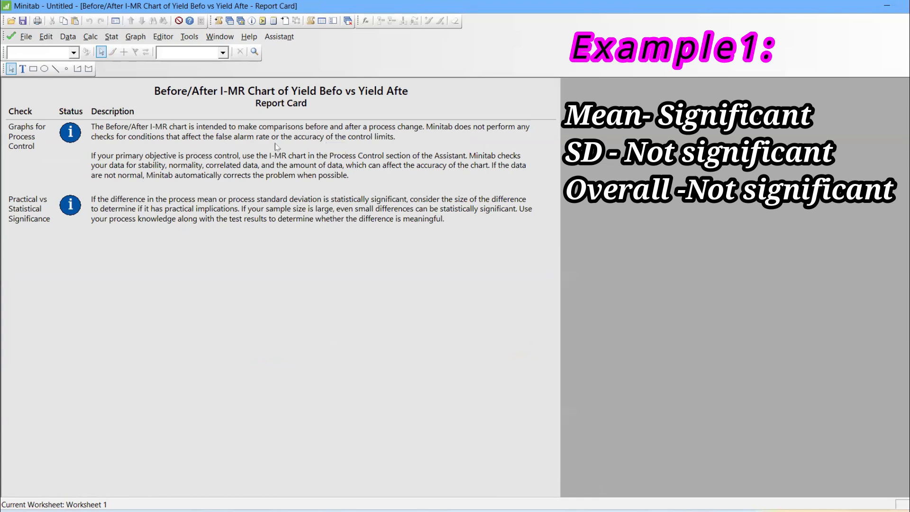
mouse_move(401, 141)
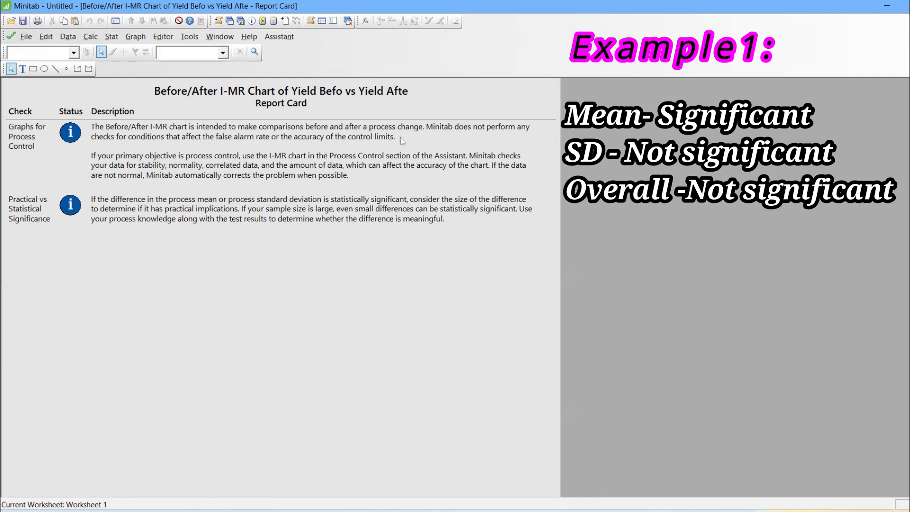
mouse_move(184, 166)
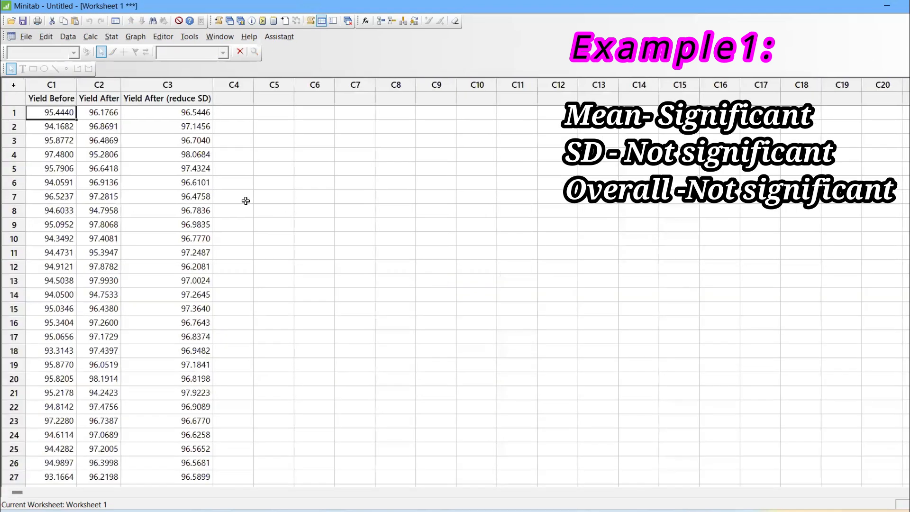
- Enter 'Experiment 1' as a note in column C6
left_click(314, 126)
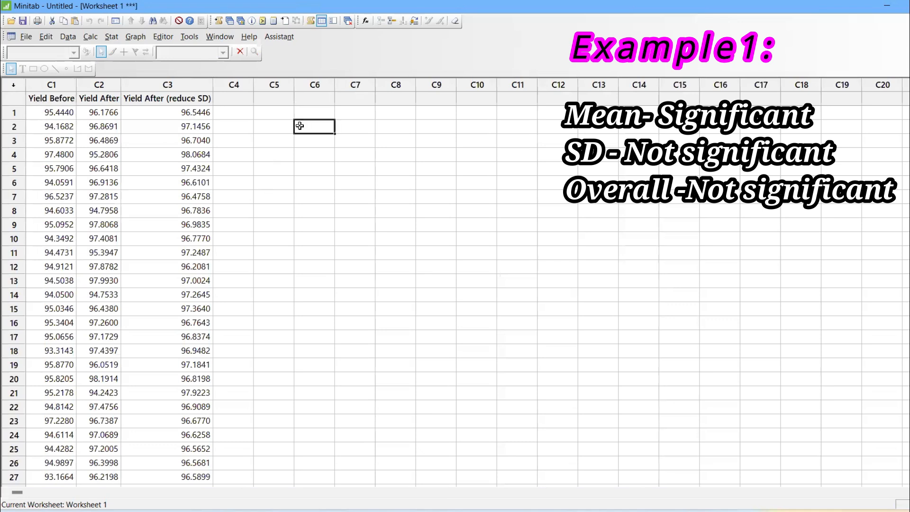
type("eXPERI")
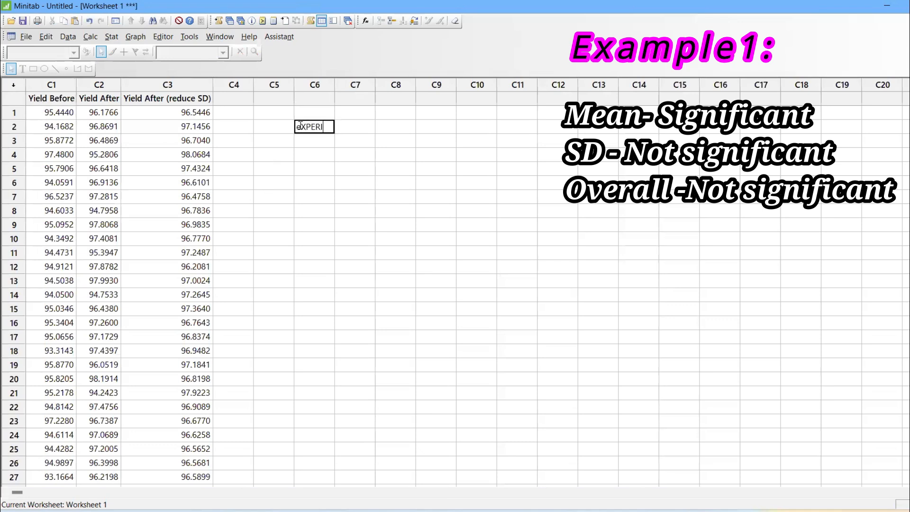
type("MENT")
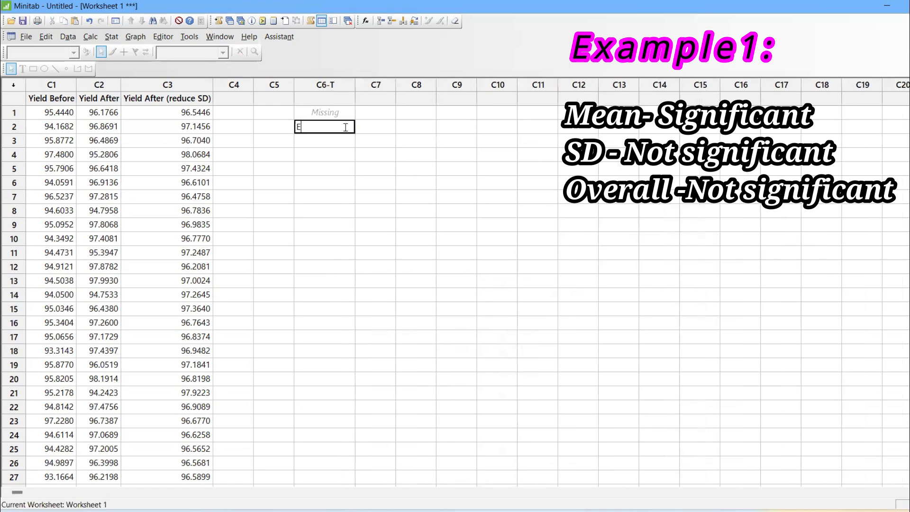
type("xperim")
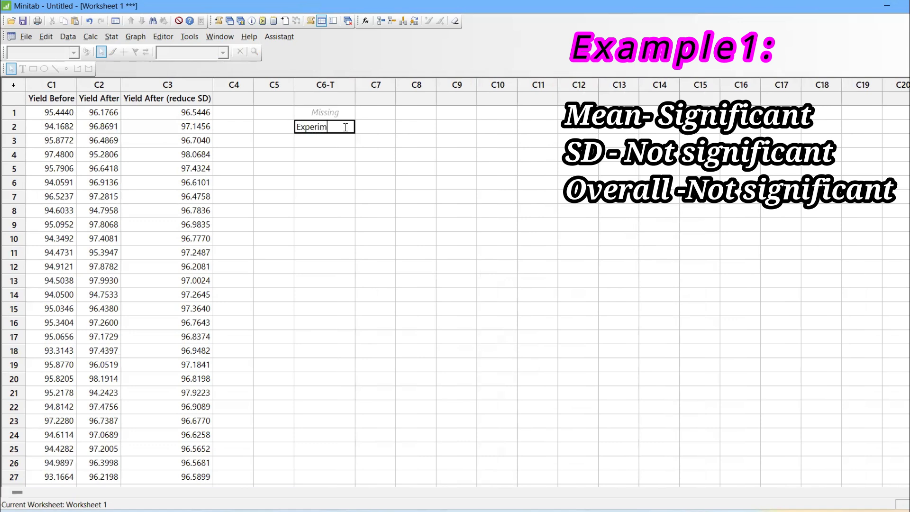
key("Enter")
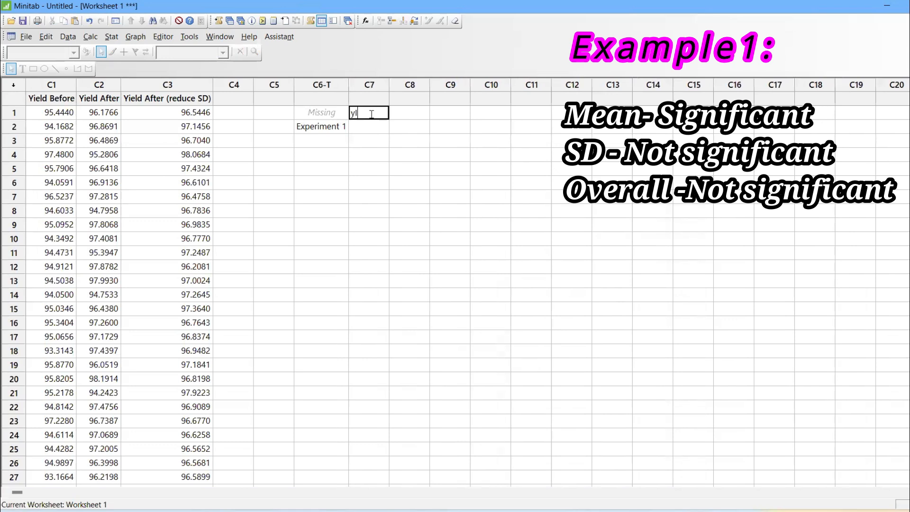
- Record 'Mean' as significant in column C7
type("Yields")
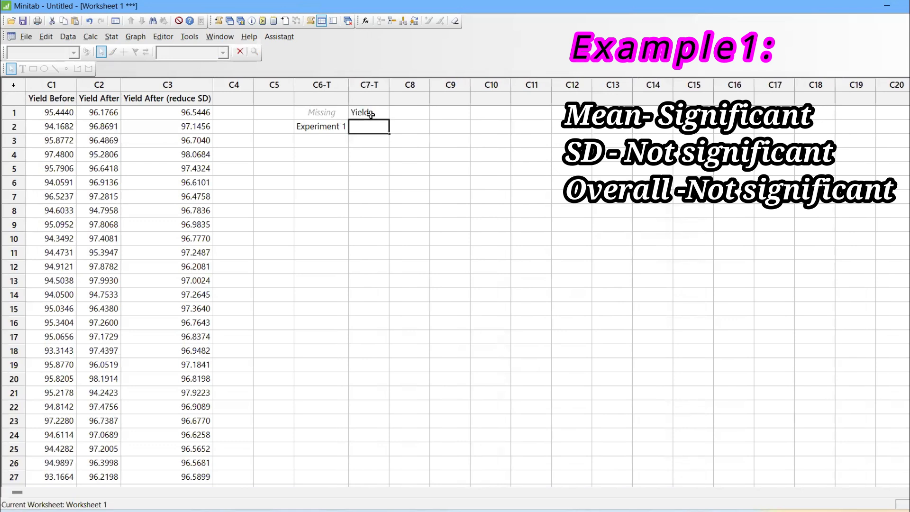
type("significant")
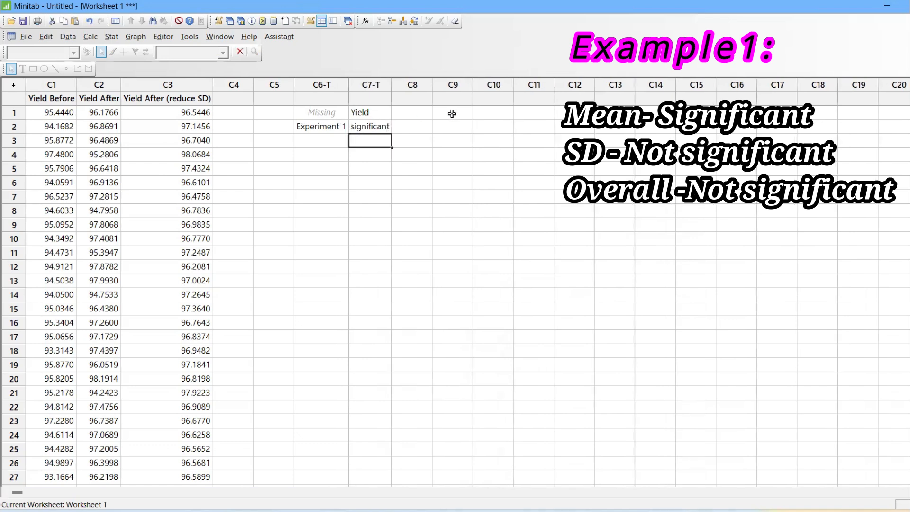
left_click(411, 113)
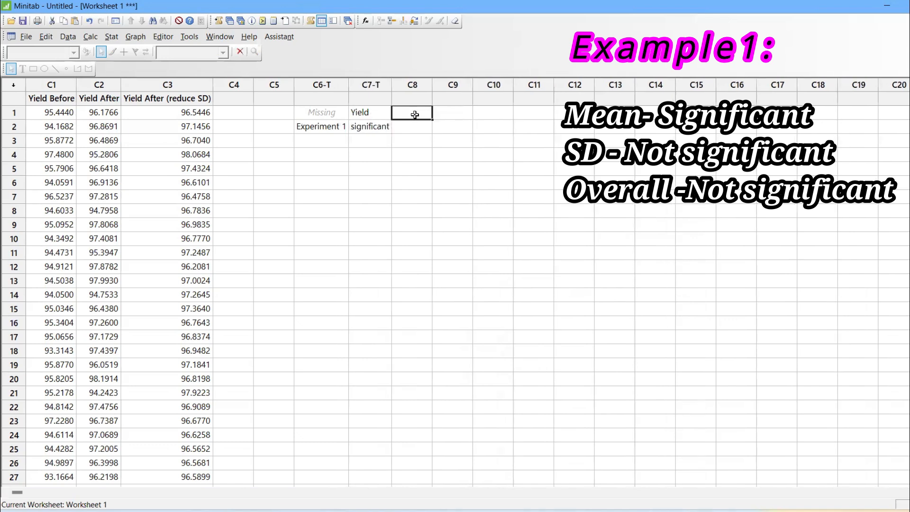
left_click(369, 112)
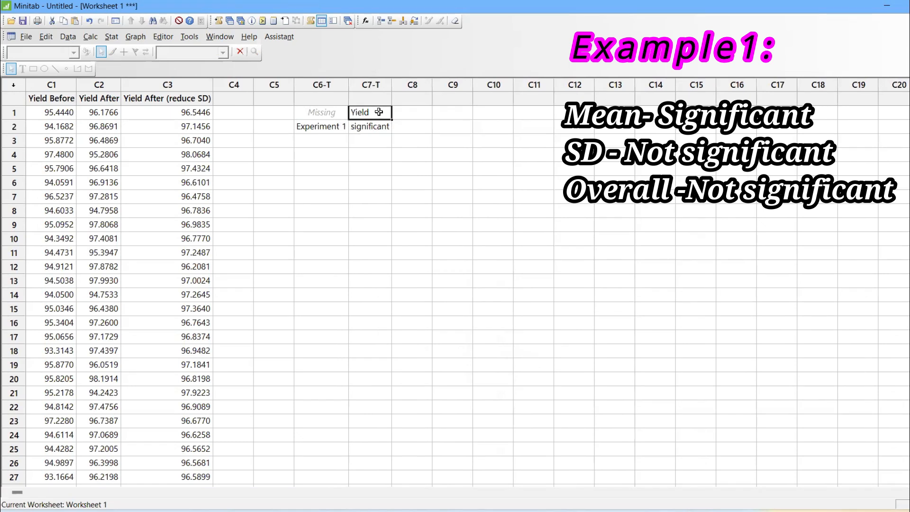
type("Mean")
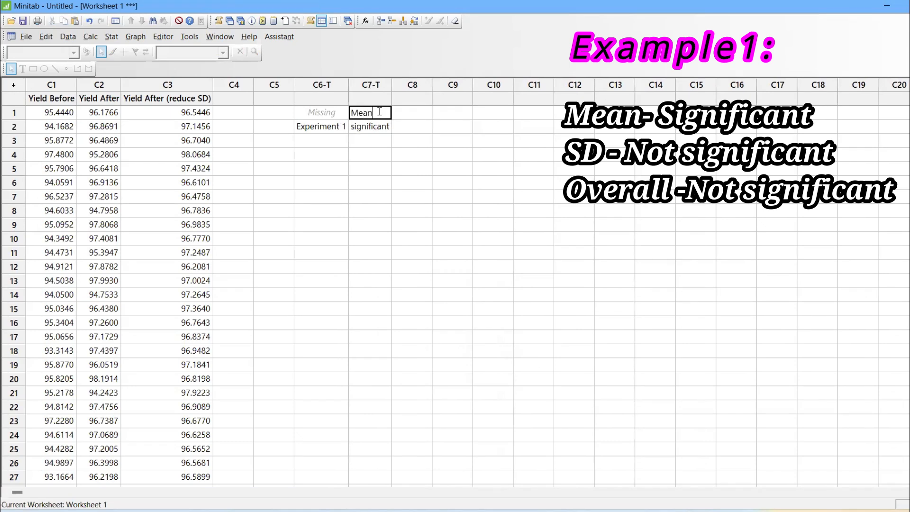
- Record 'SD: not significant' in C8 and 'Result: Not significant' in C9
left_click(412, 112)
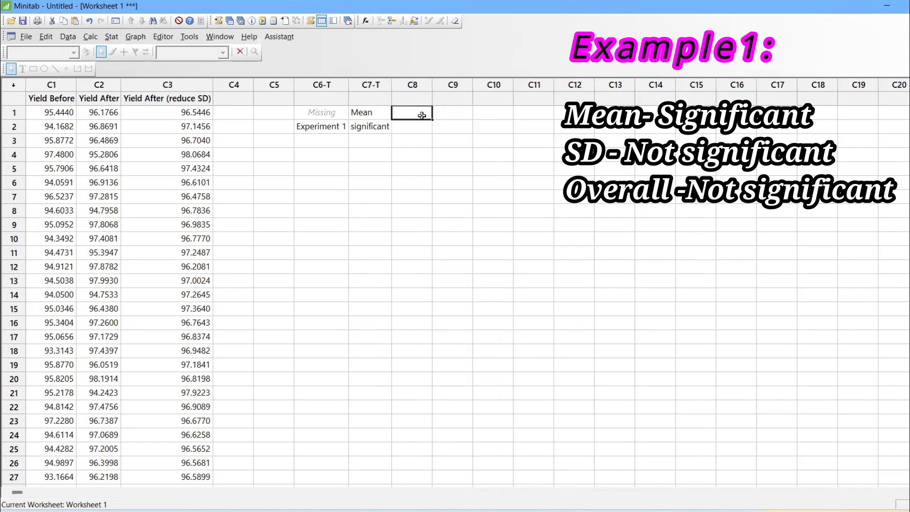
type("SD")
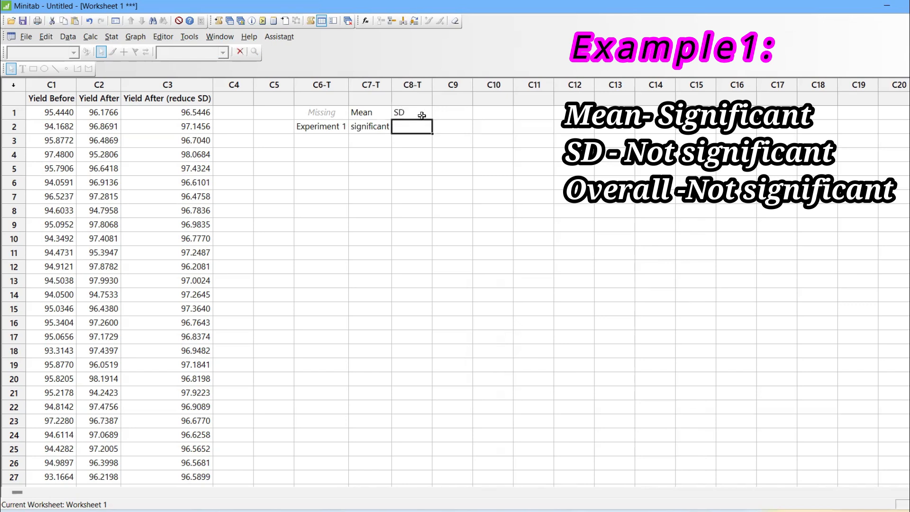
type("not significant")
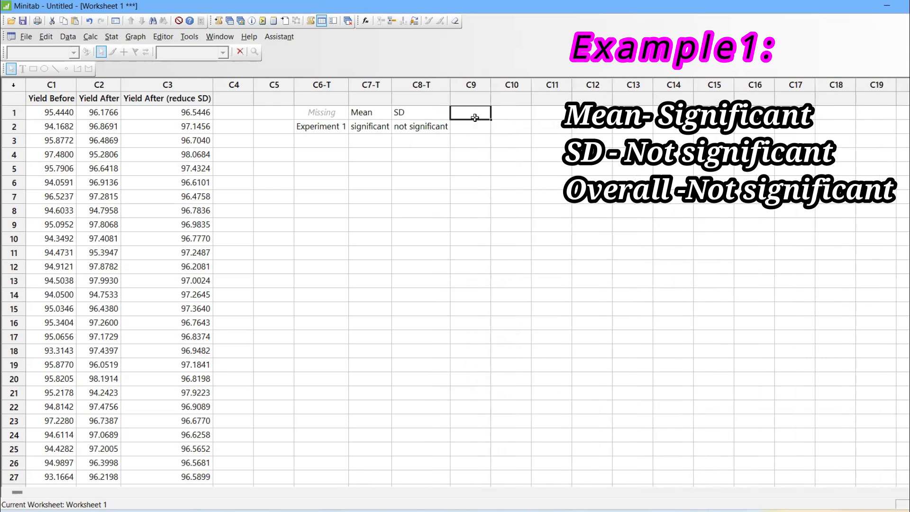
type("Result")
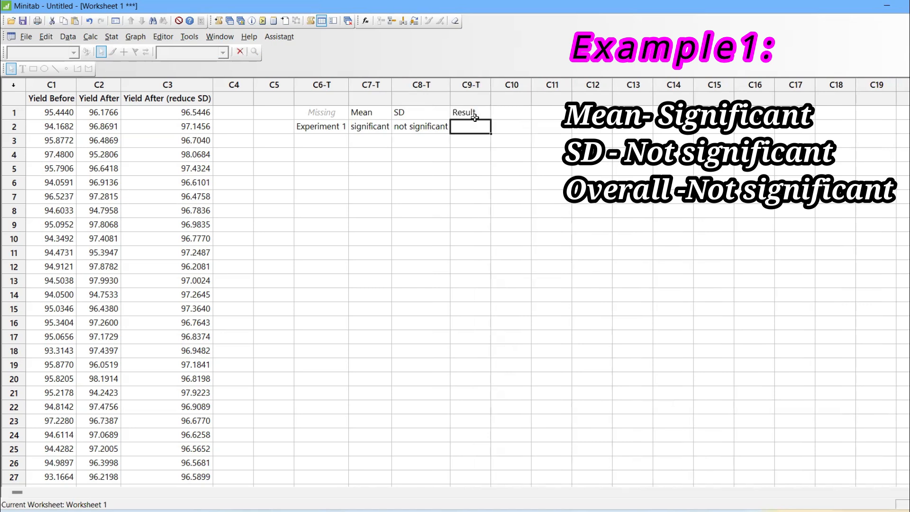
type("Not significant")
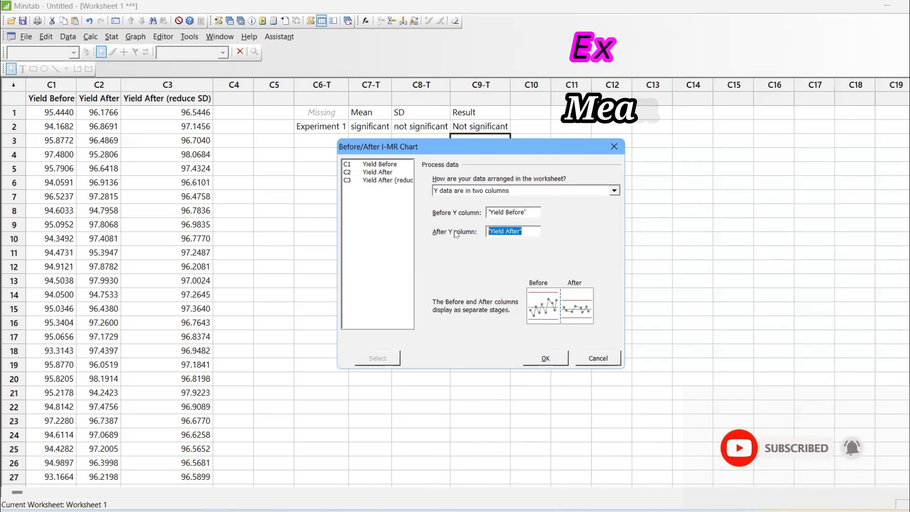
- Set Yield After (reduce SD) as the After column and run the I-MR chart
left_click(386, 180)
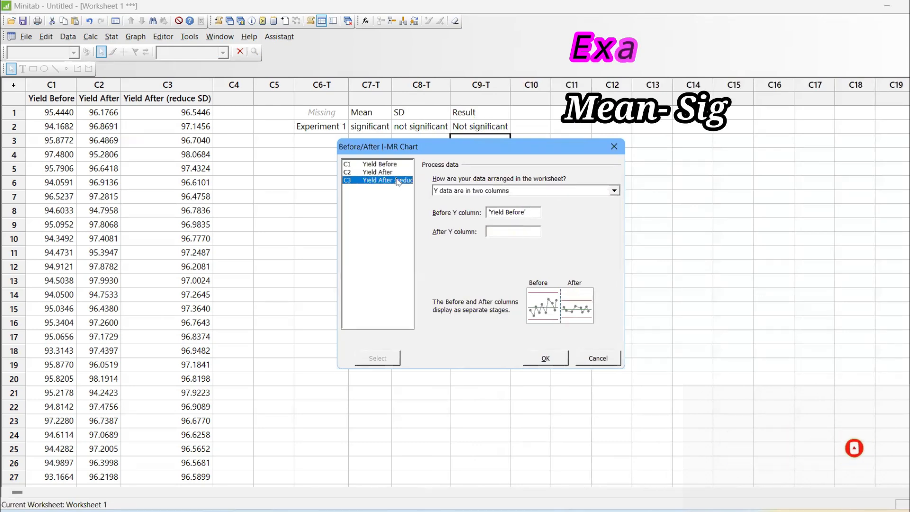
double_click(380, 180)
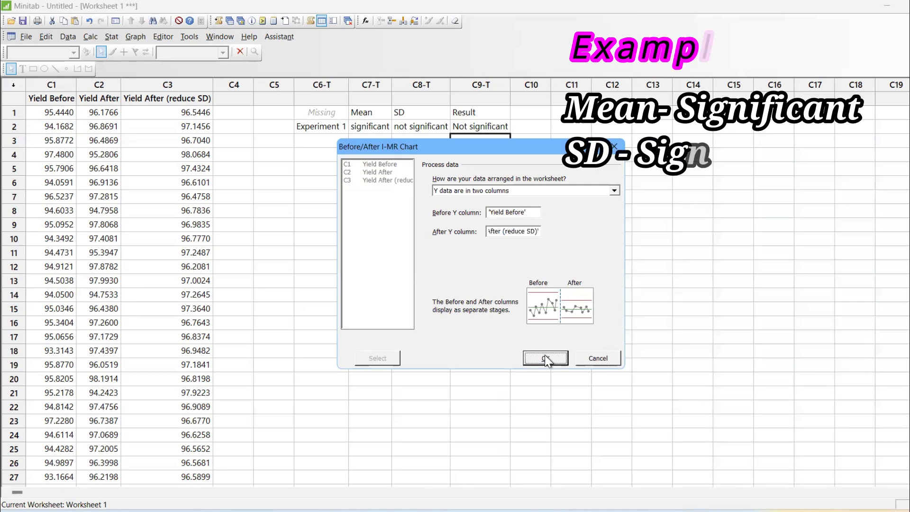
left_click(544, 358)
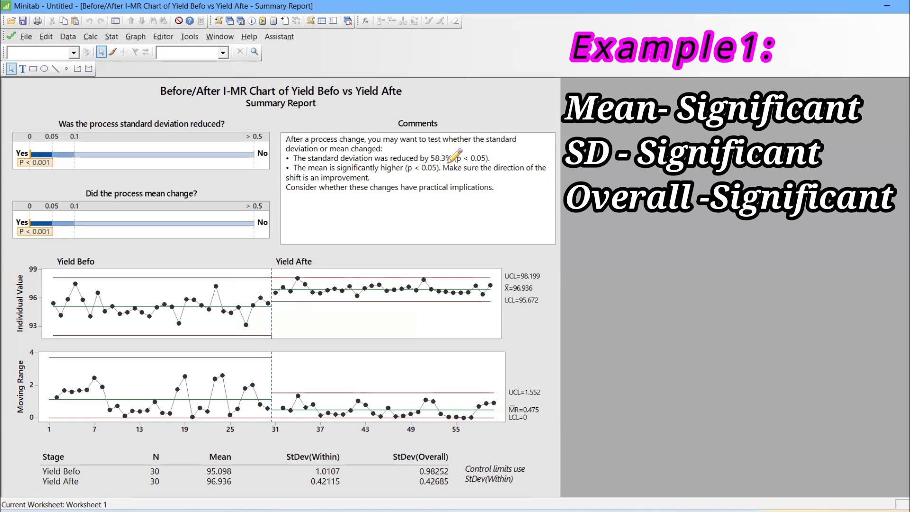
mouse_move(229, 482)
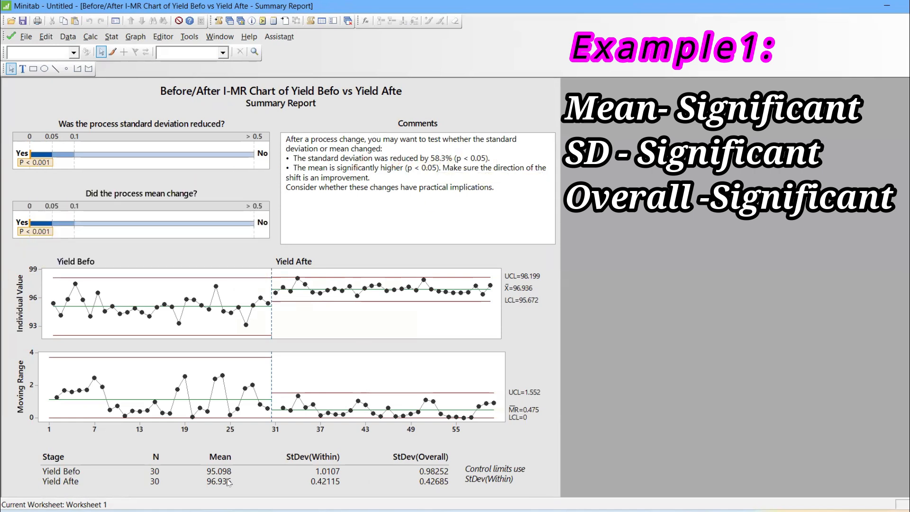
mouse_move(423, 482)
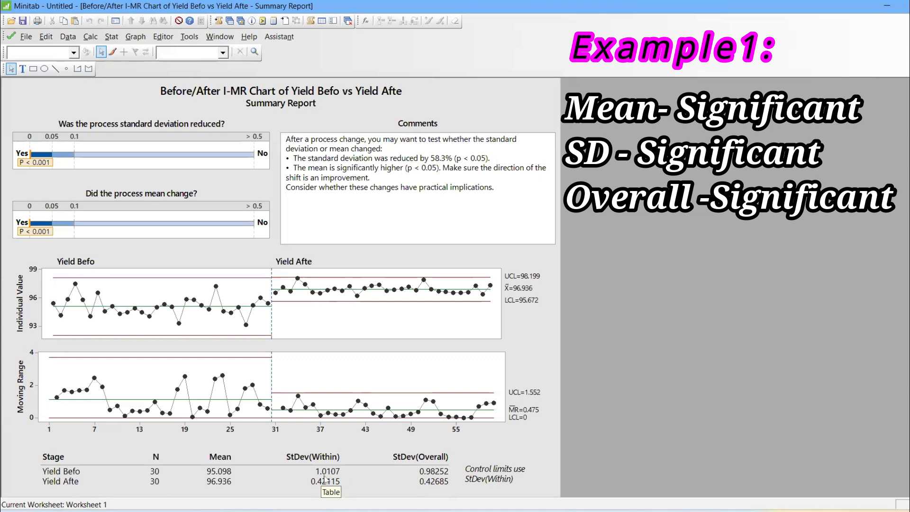
mouse_move(318, 489)
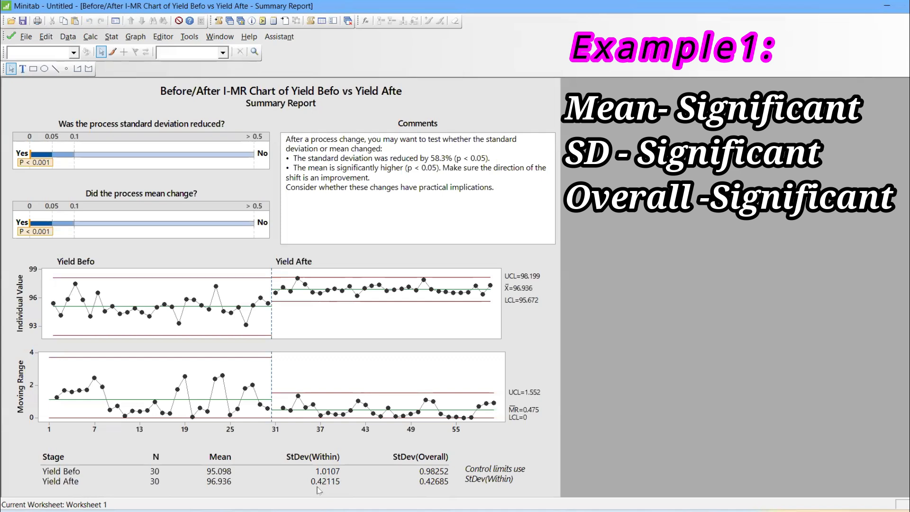
mouse_move(299, 479)
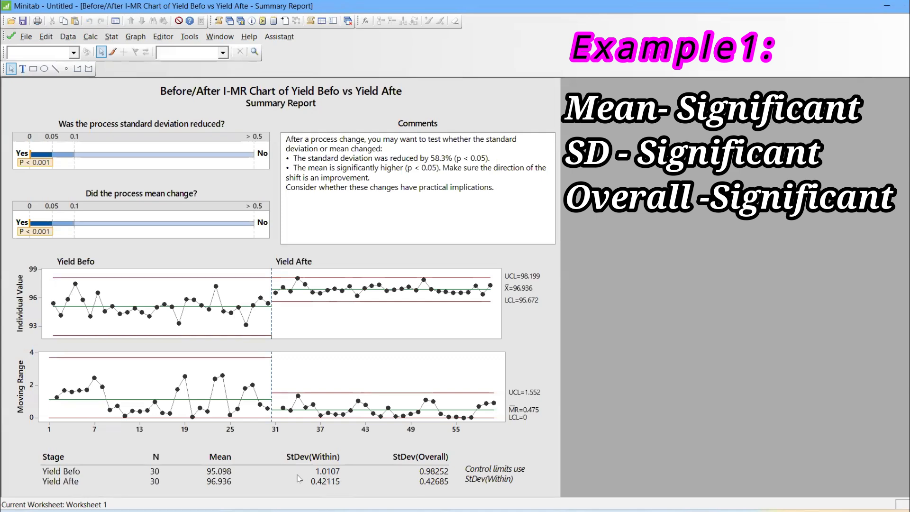
mouse_move(325, 482)
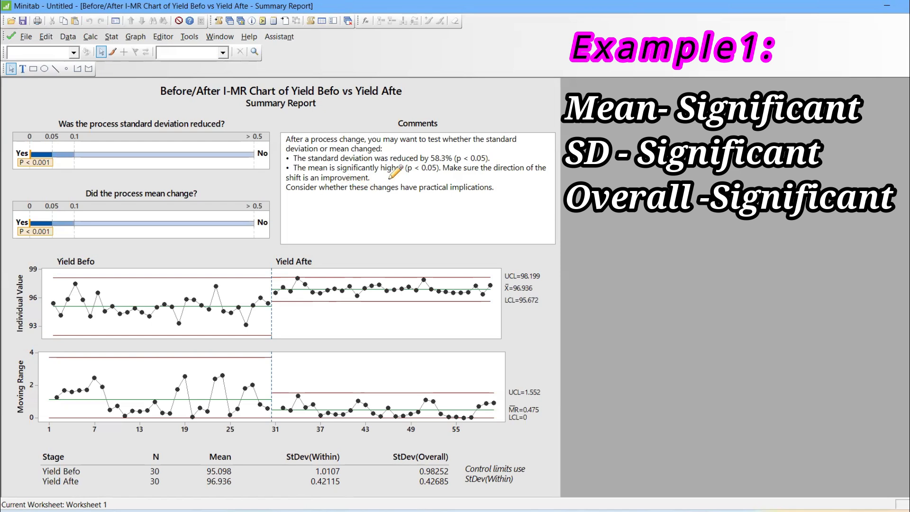
mouse_move(501, 172)
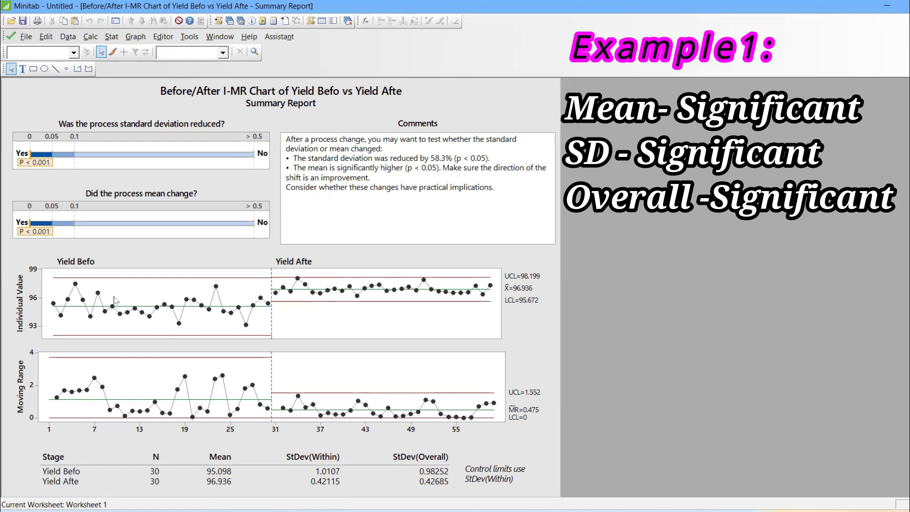
mouse_move(363, 289)
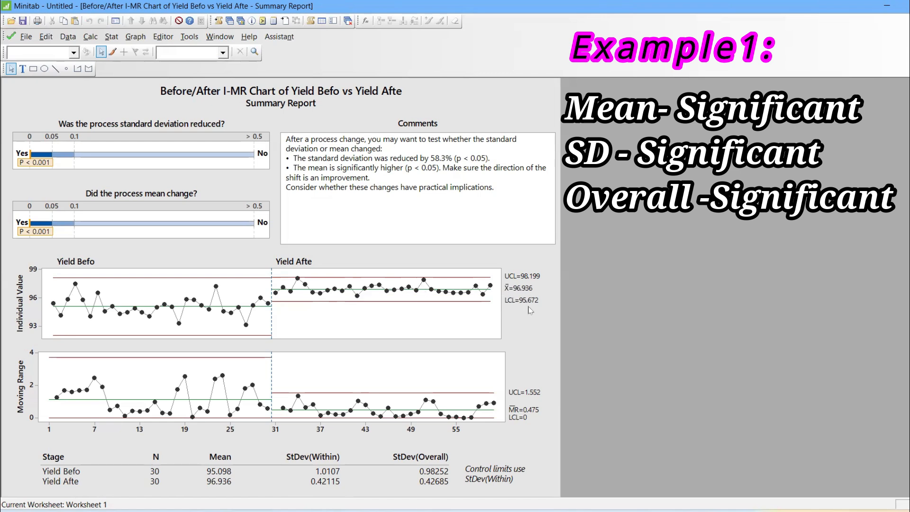
mouse_move(522, 302)
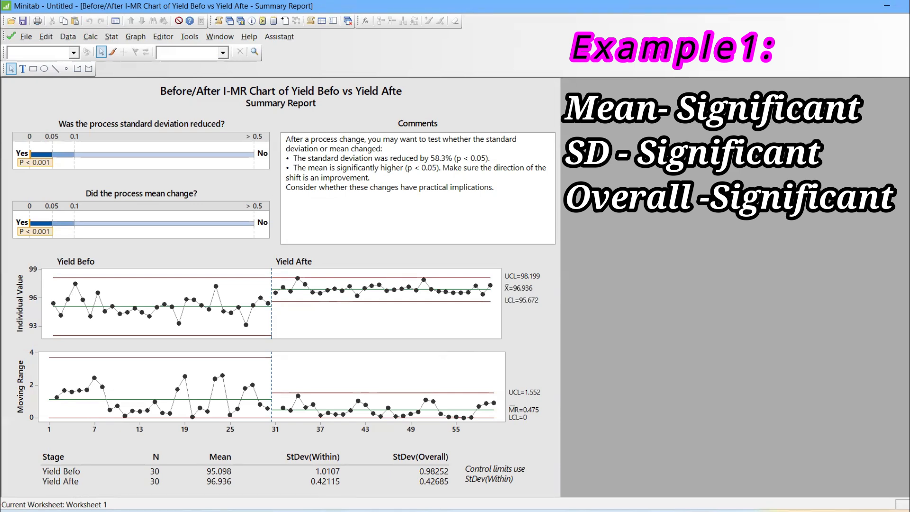
mouse_move(378, 173)
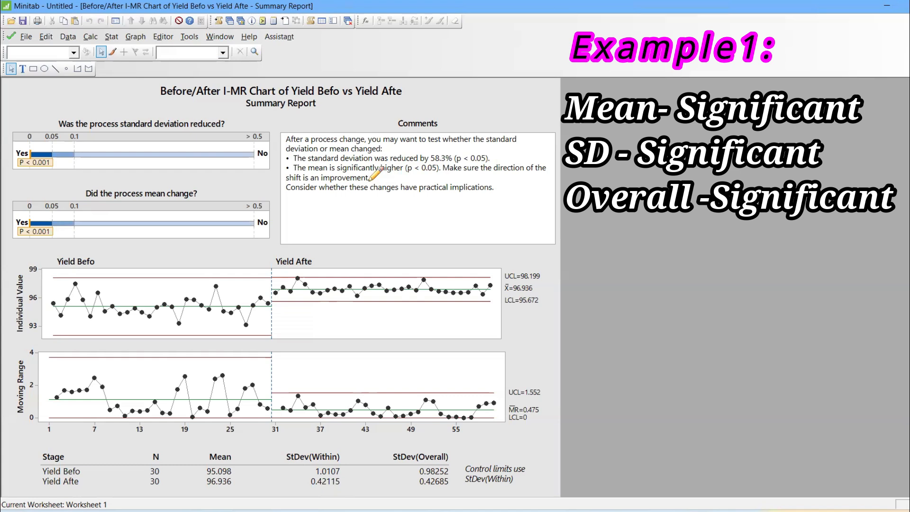
mouse_move(374, 174)
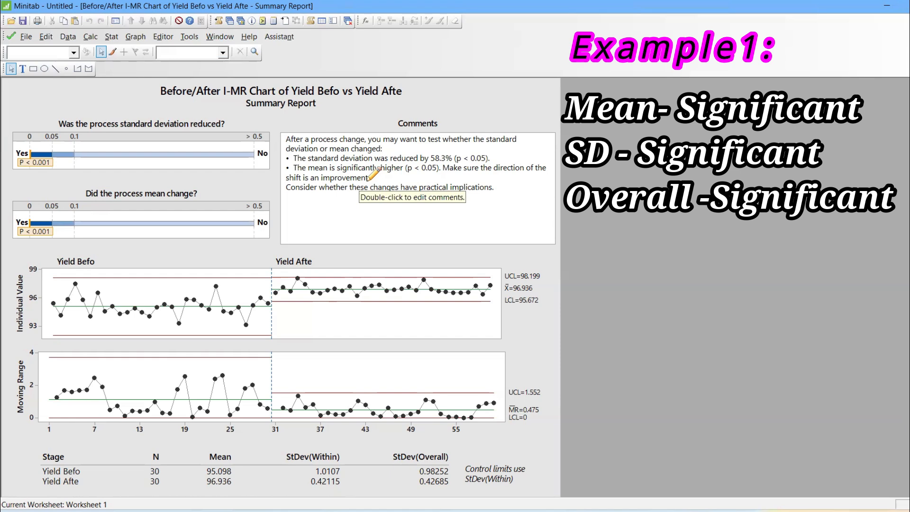
mouse_move(377, 170)
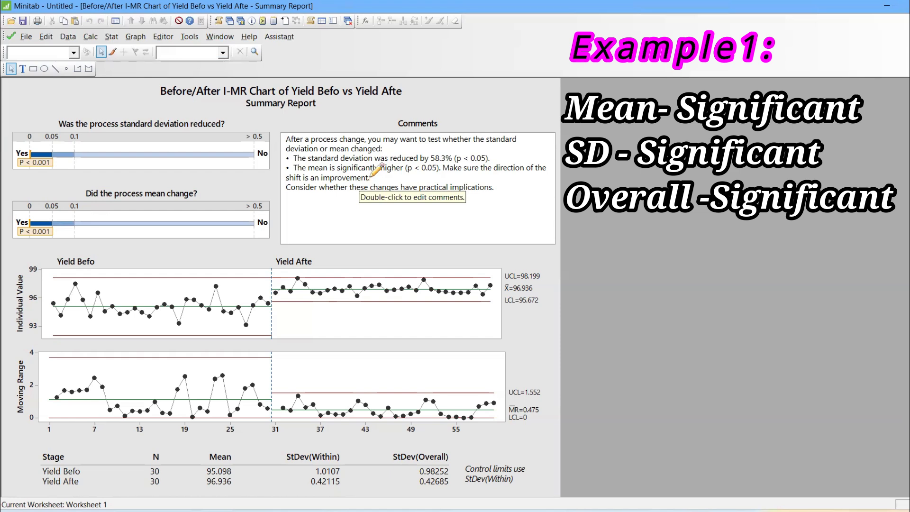
mouse_move(369, 4)
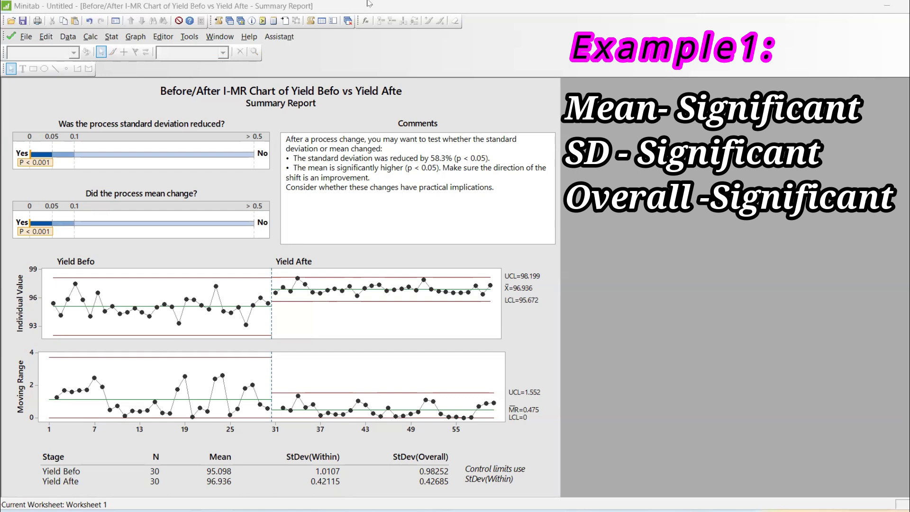
mouse_move(884, 41)
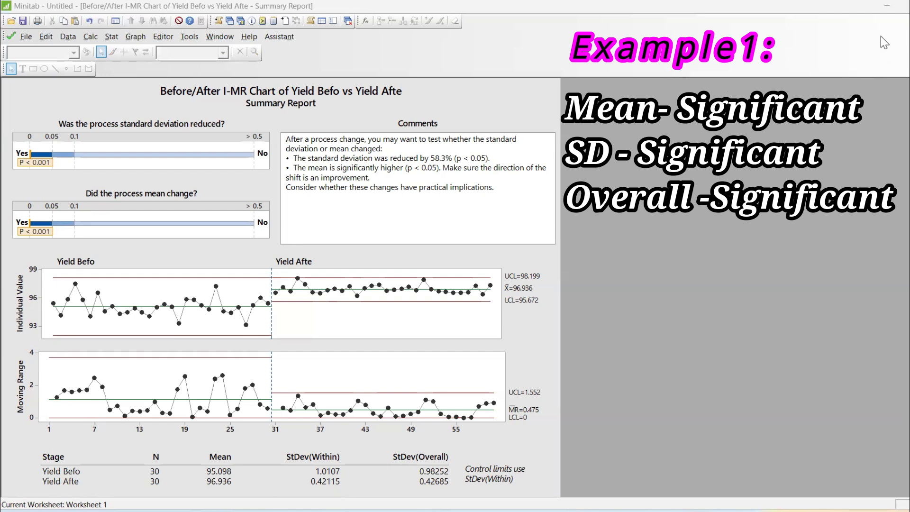